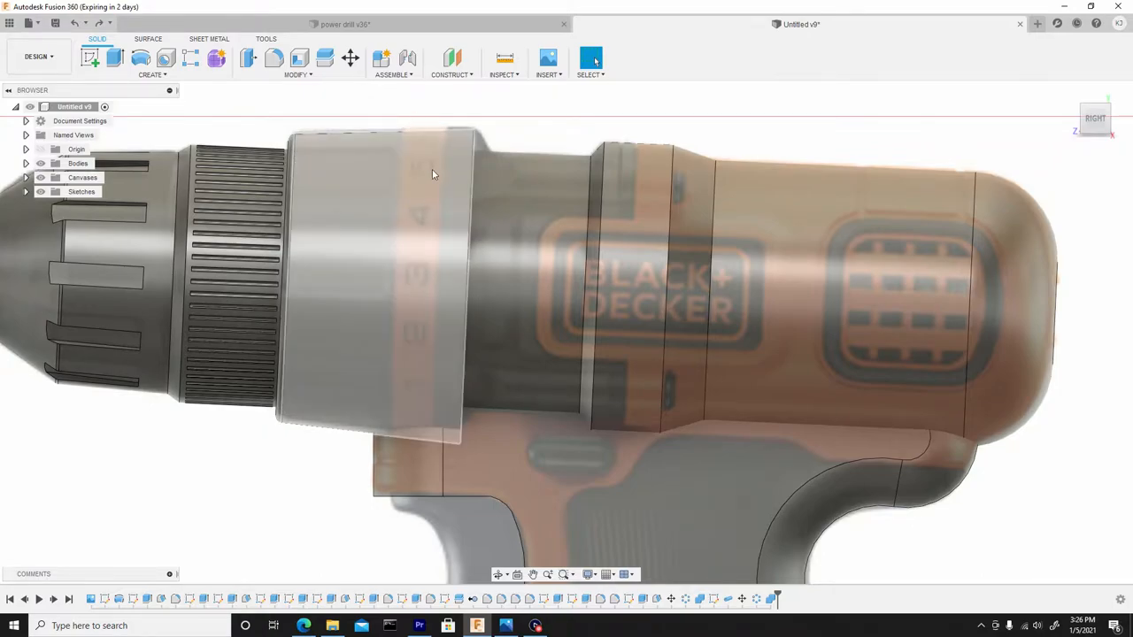
pyautogui.moveTo(447, 210)
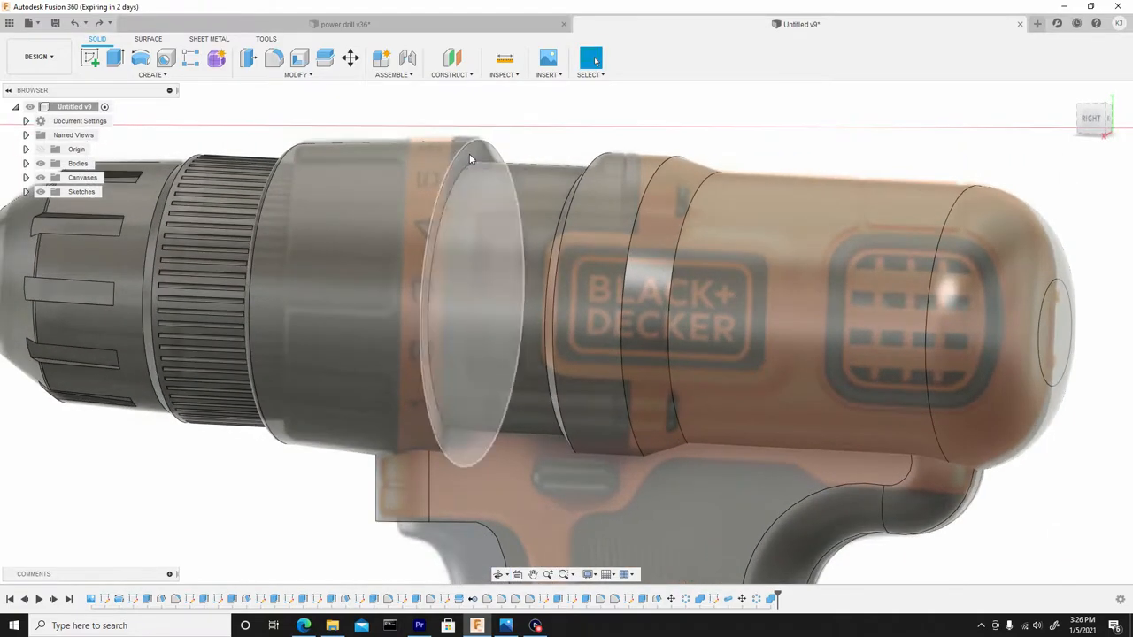
# Step: Sketch on the collar's end face and offset its edge circle 1 mm outward
pyautogui.click(469, 309)
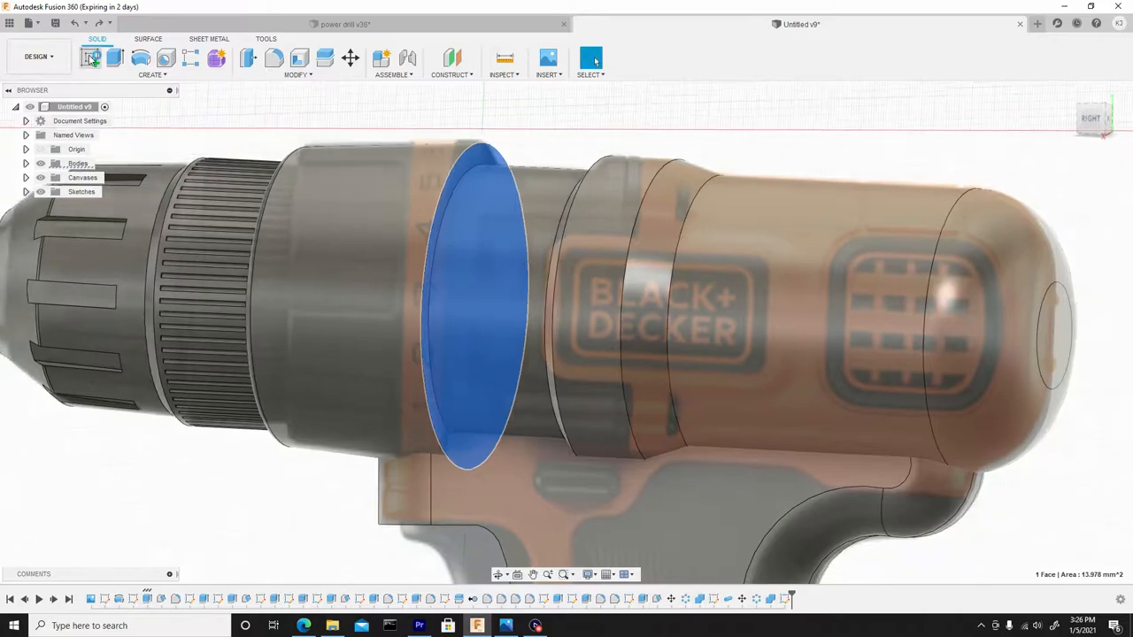
pyautogui.click(92, 59)
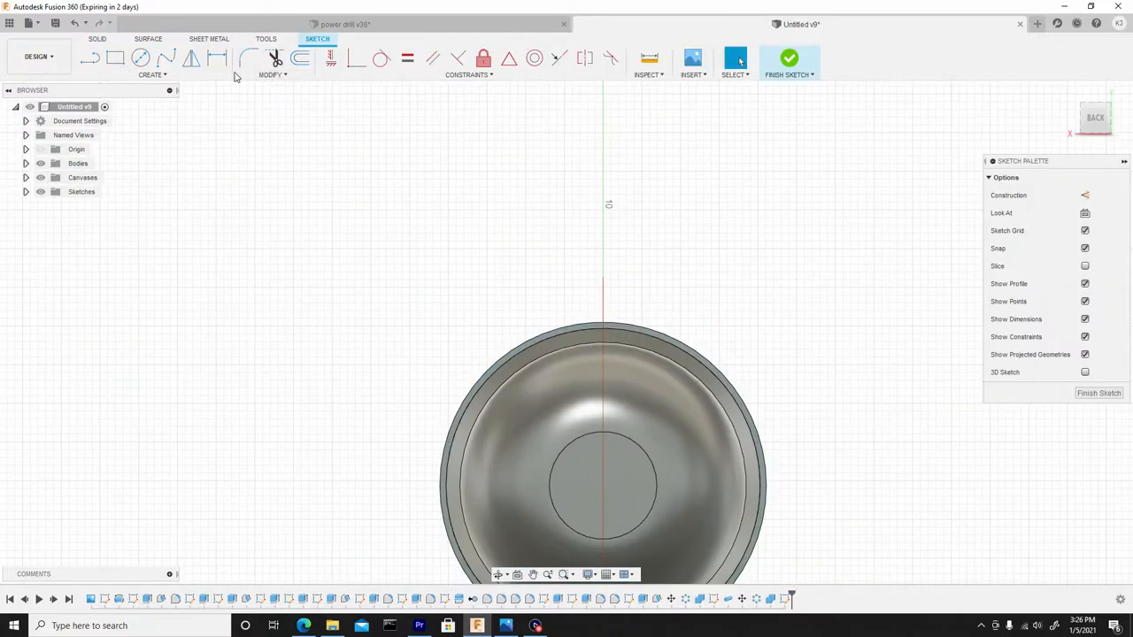
pyautogui.click(300, 58)
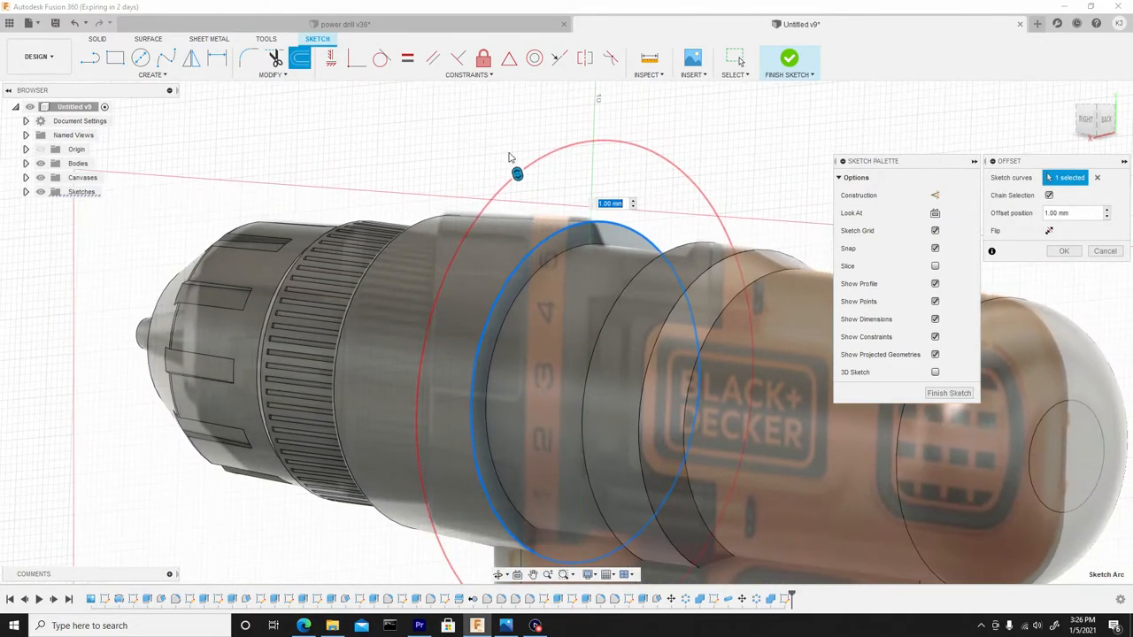
pyautogui.moveTo(518, 175); pyautogui.dragTo(527, 206)
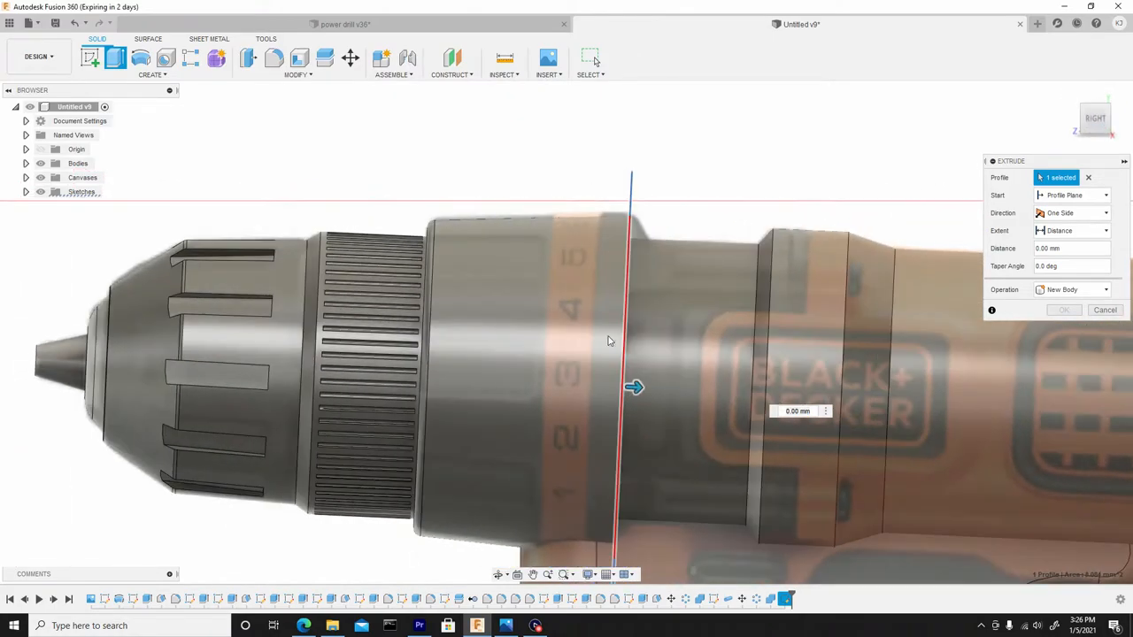
# Step: Extrude the offset ring profile on two sides into a thin flange ring around the collar
pyautogui.moveTo(634, 386); pyautogui.dragTo(611, 280)
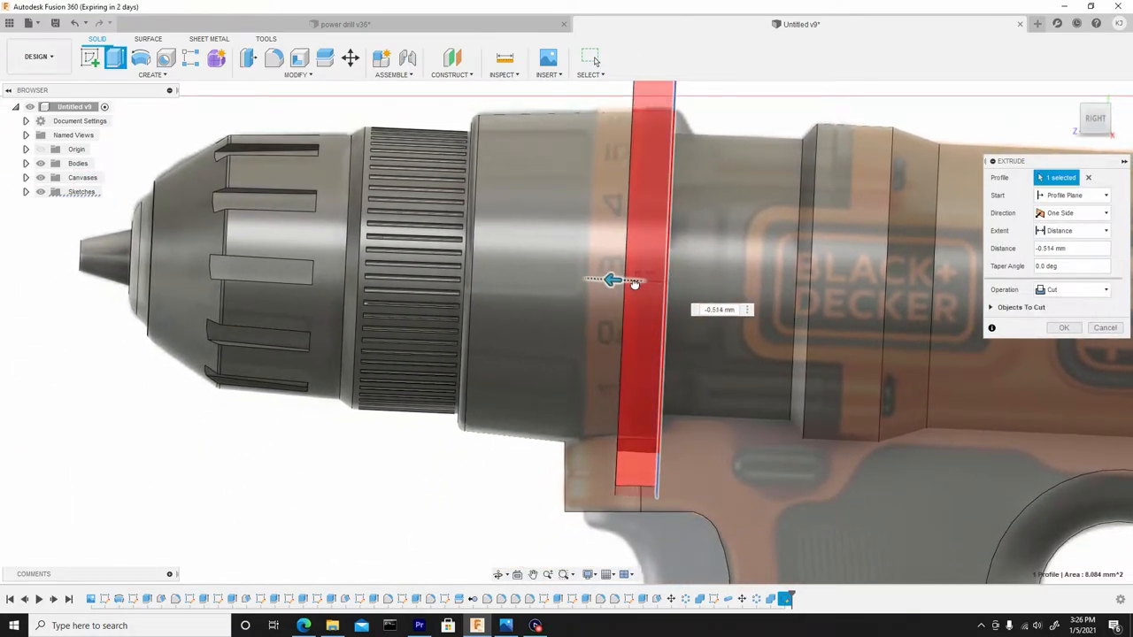
pyautogui.moveTo(611, 281); pyautogui.dragTo(576, 278)
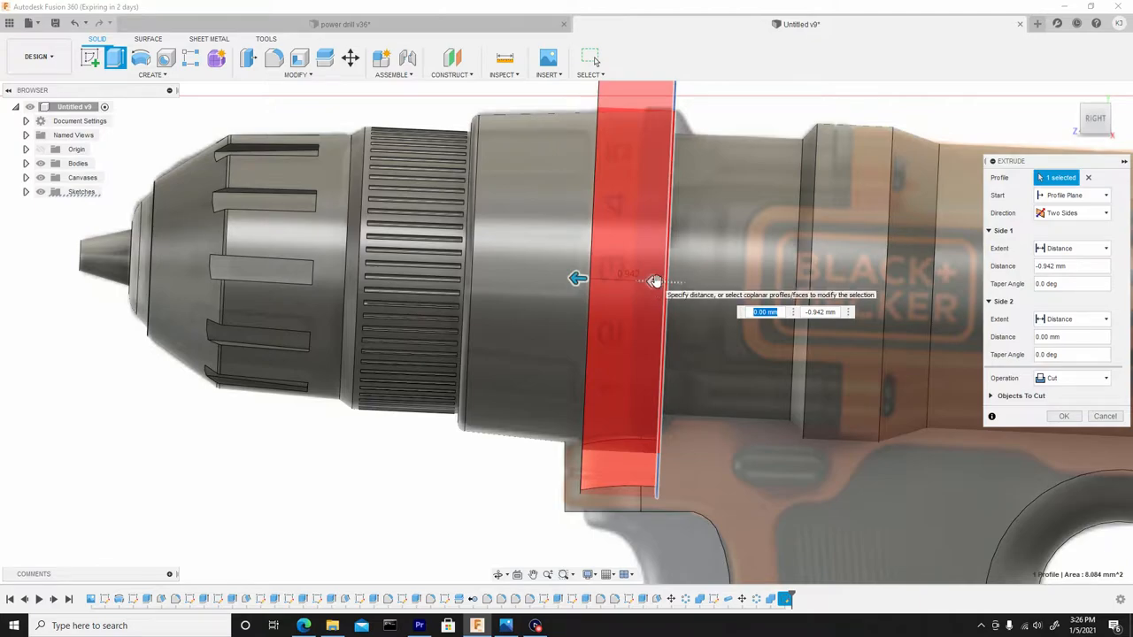
pyautogui.moveTo(655, 280); pyautogui.dragTo(597, 279)
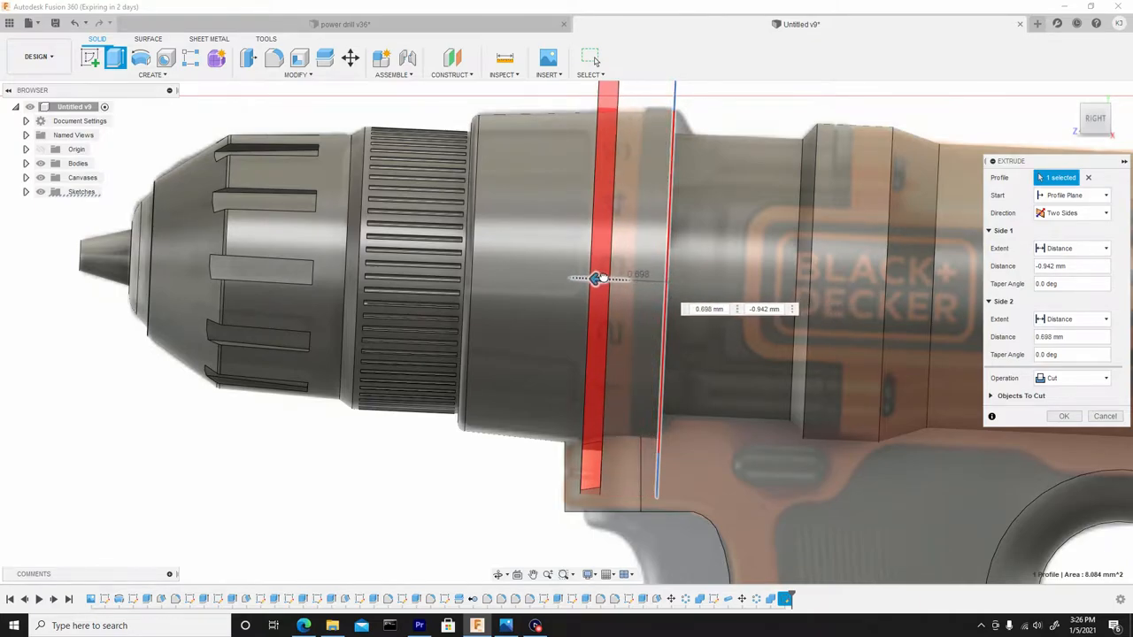
pyautogui.moveTo(597, 280); pyautogui.dragTo(626, 281)
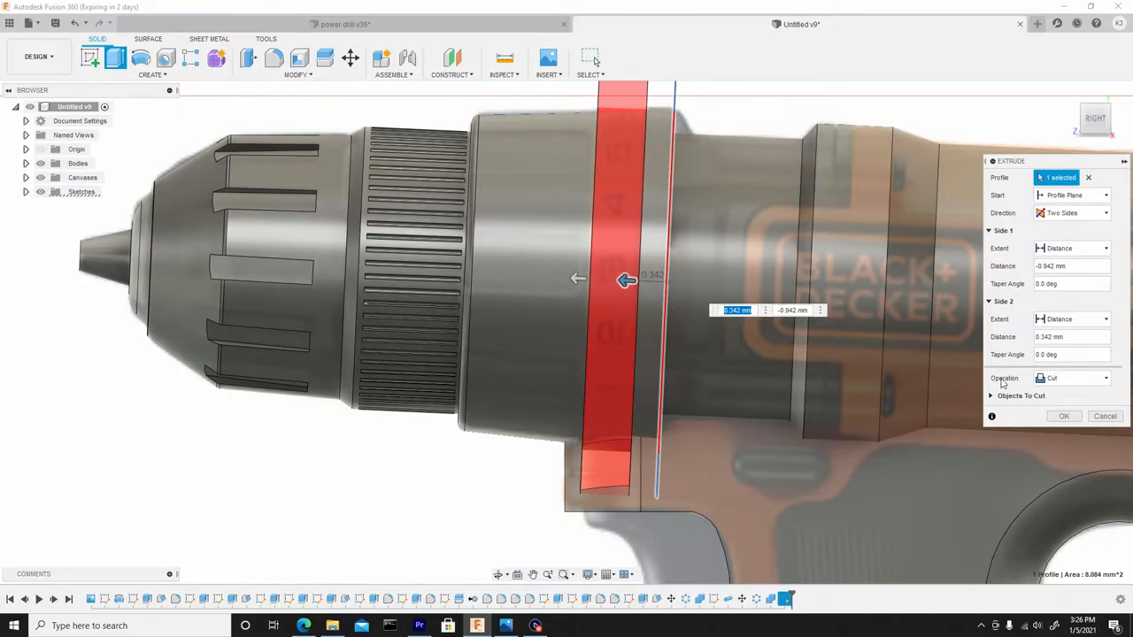
pyautogui.click(1103, 378)
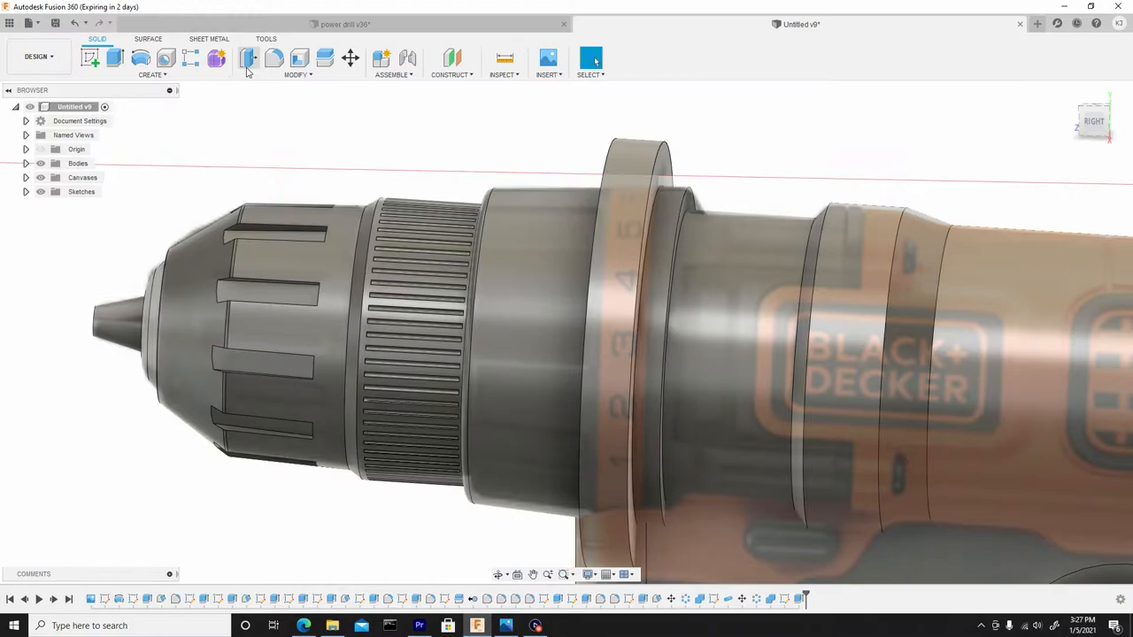
# Step: Split the collar body using the thin ring's faces as splitting tools
pyautogui.click(297, 74)
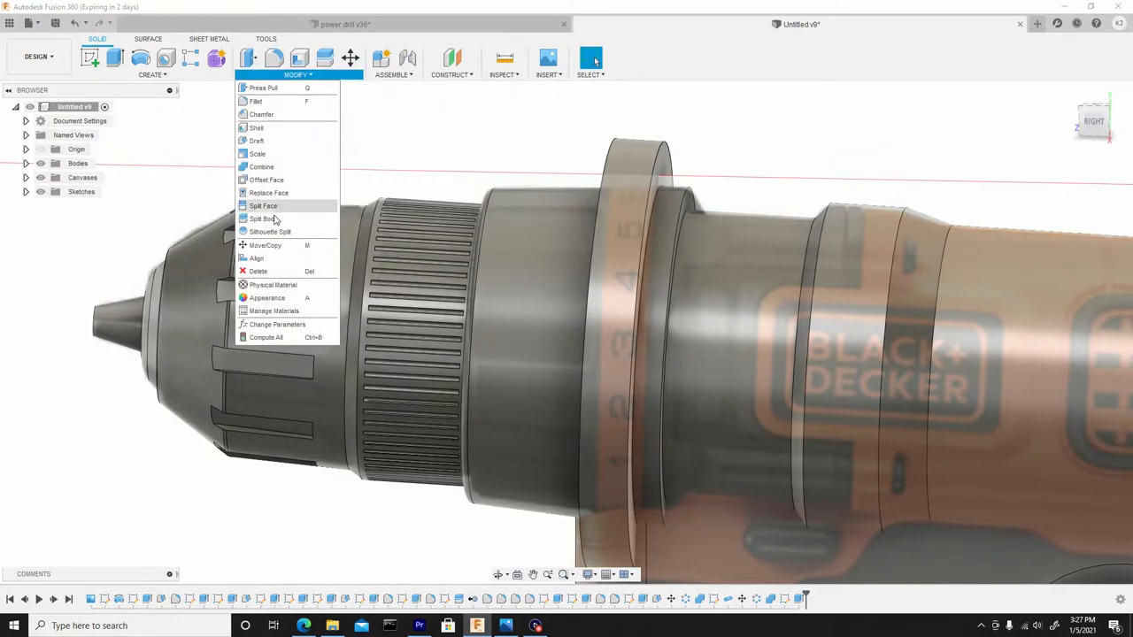
pyautogui.click(261, 219)
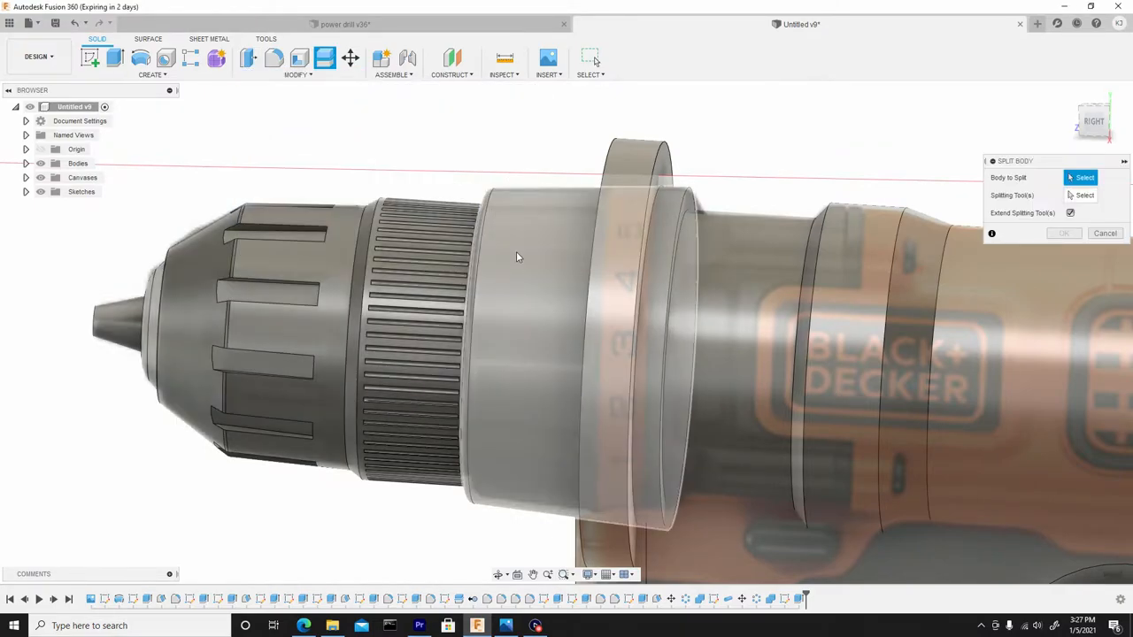
pyautogui.click(566, 346)
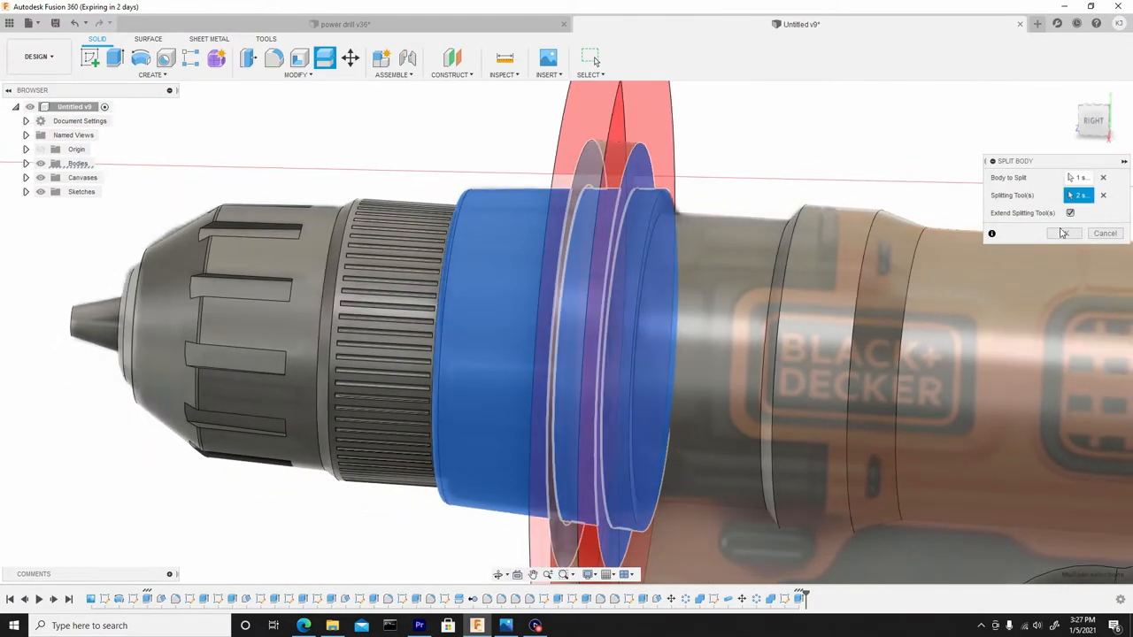
pyautogui.click(1063, 232)
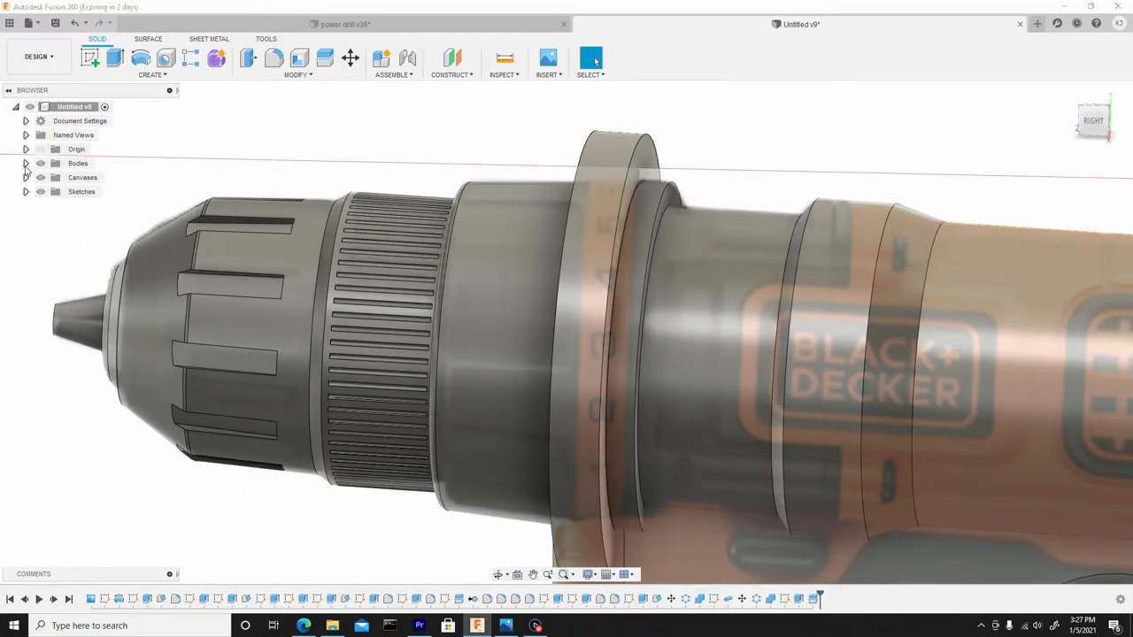
# Step: Expand the Bodies folder and delete the thin ring body
pyautogui.click(25, 163)
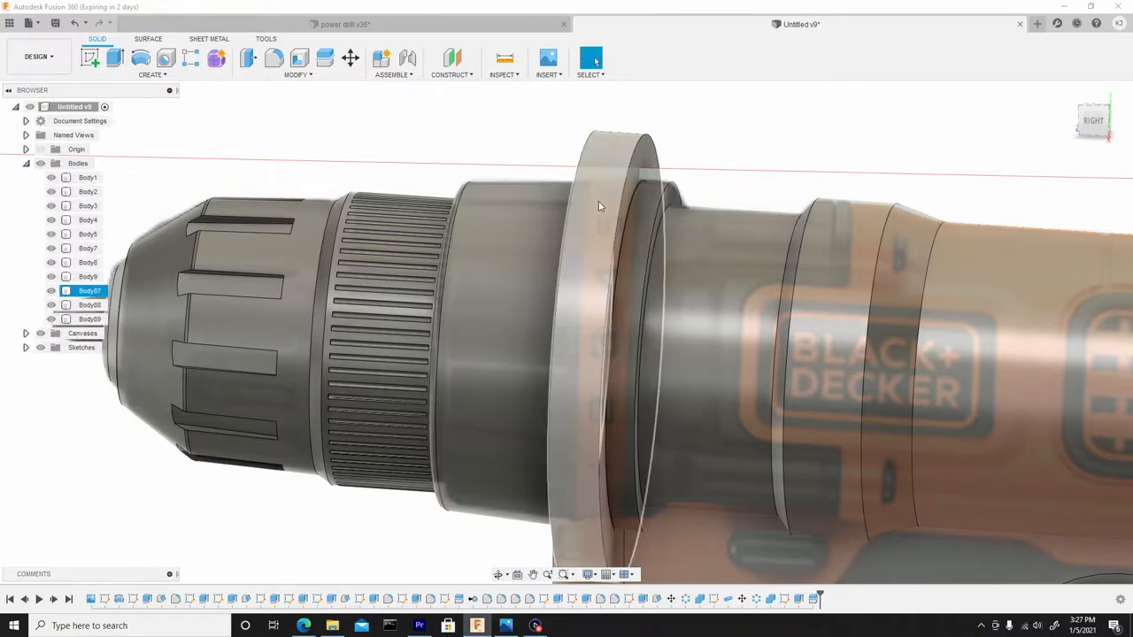
pyautogui.moveTo(619, 183)
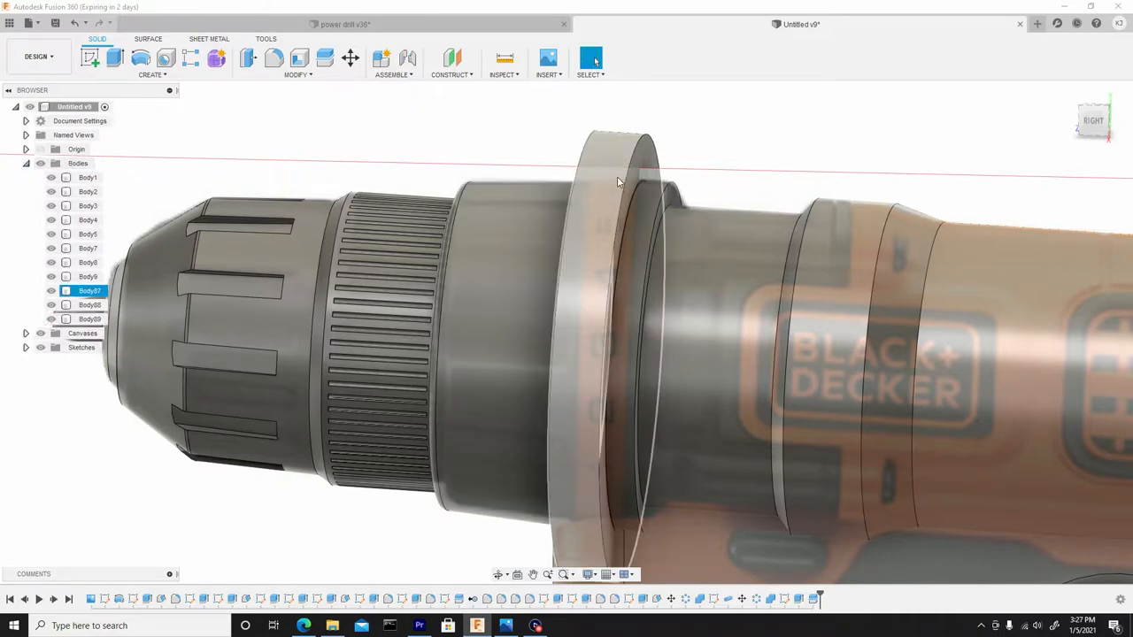
pyautogui.rightClick(89, 290)
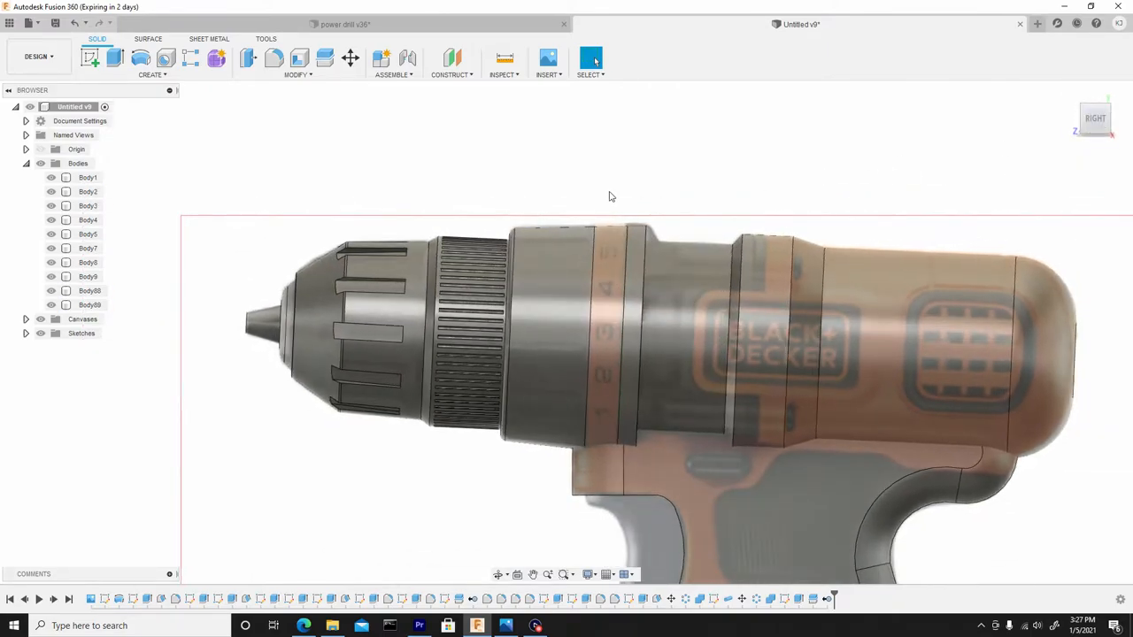
# Step: Cut a thin circular pipe along the collar's split edge to carve a fine groove
pyautogui.click(151, 59)
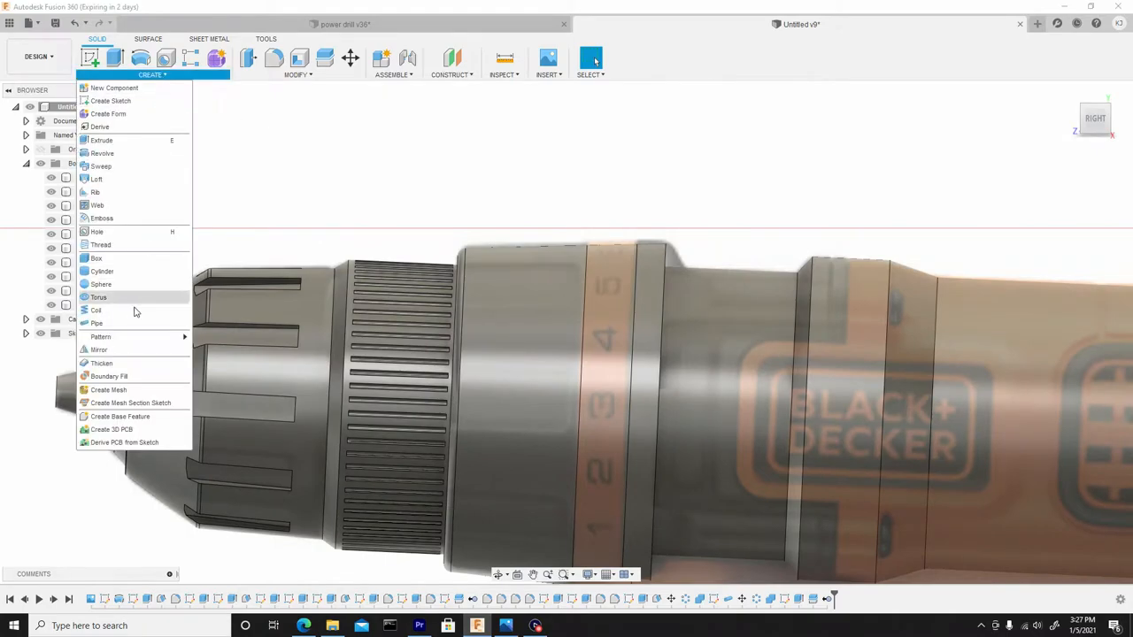
pyautogui.click(95, 323)
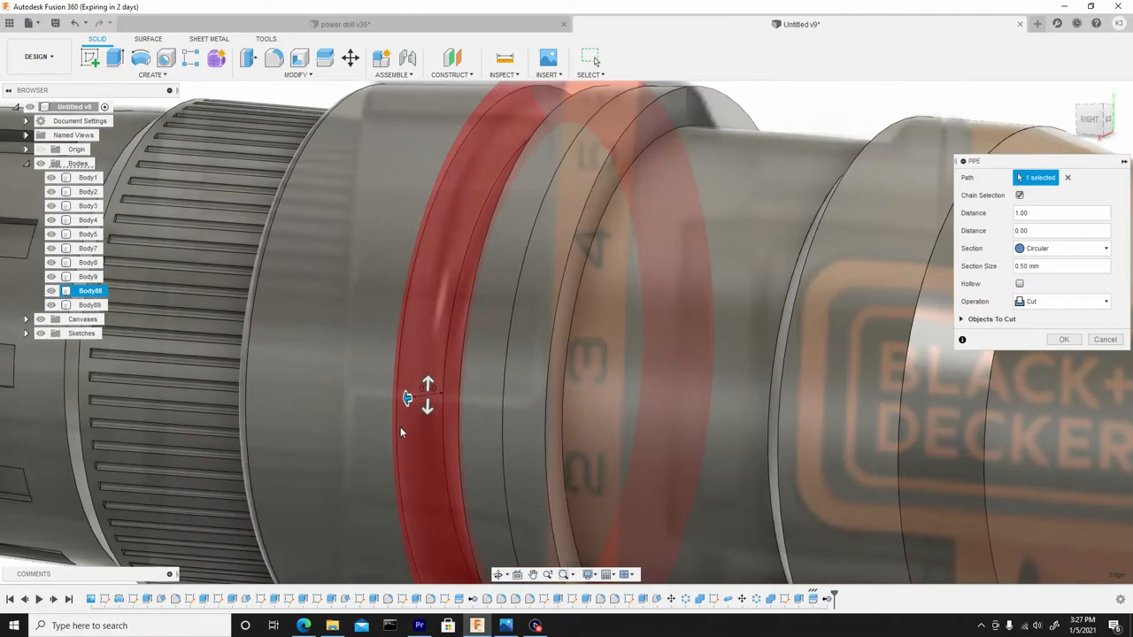
pyautogui.moveTo(427, 398); pyautogui.dragTo(424, 396)
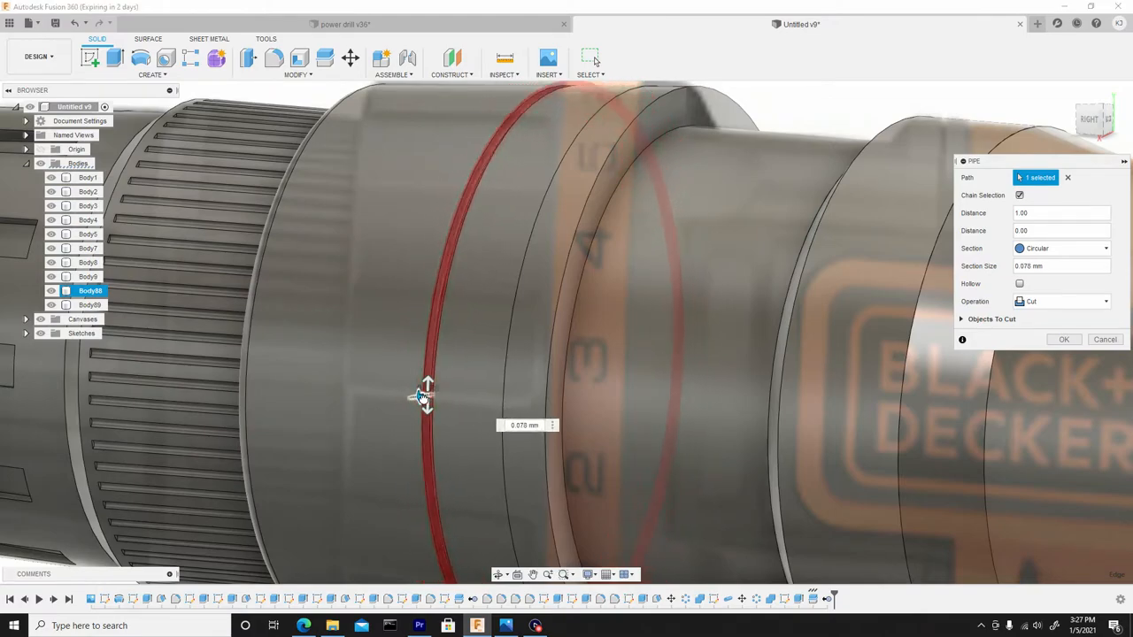
pyautogui.moveTo(427, 386); pyautogui.dragTo(427, 399)
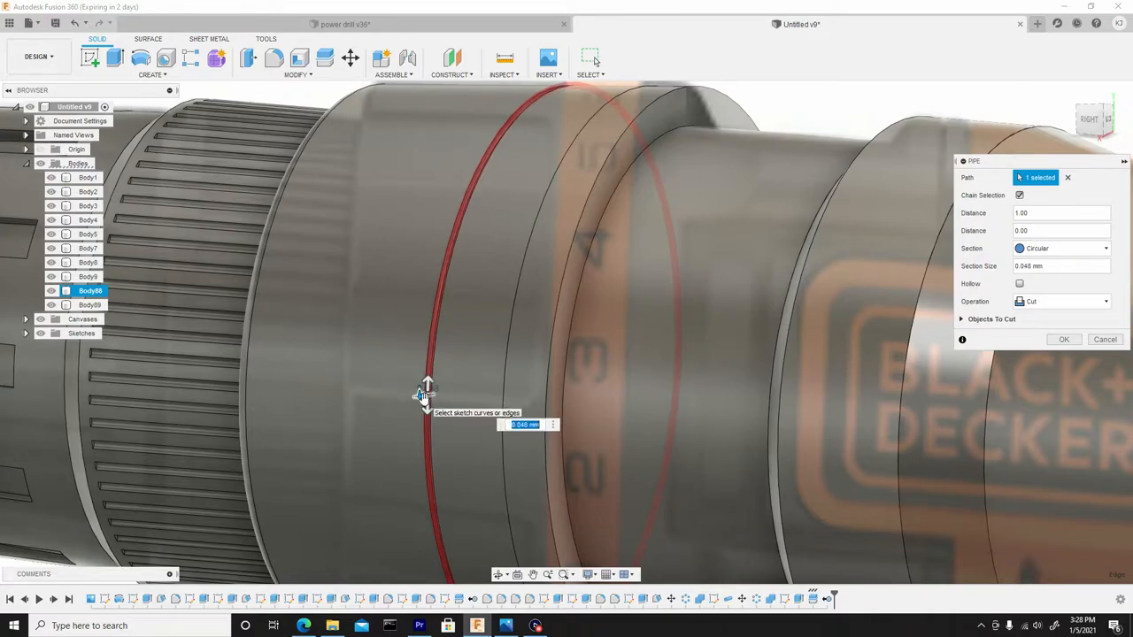
pyautogui.click(427, 396)
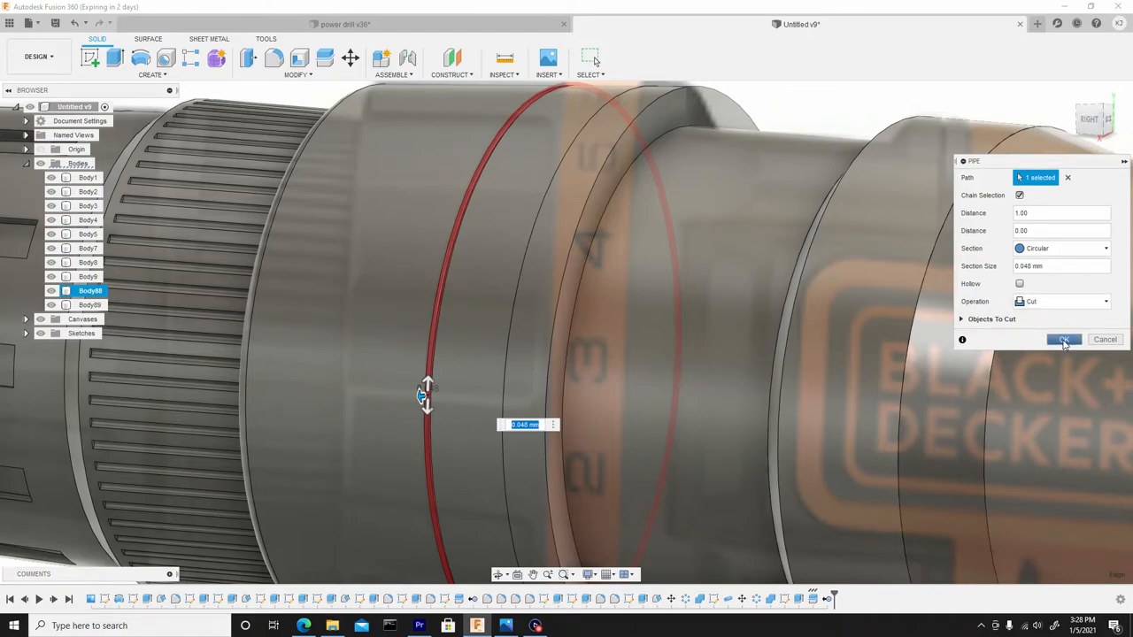
pyautogui.click(1062, 340)
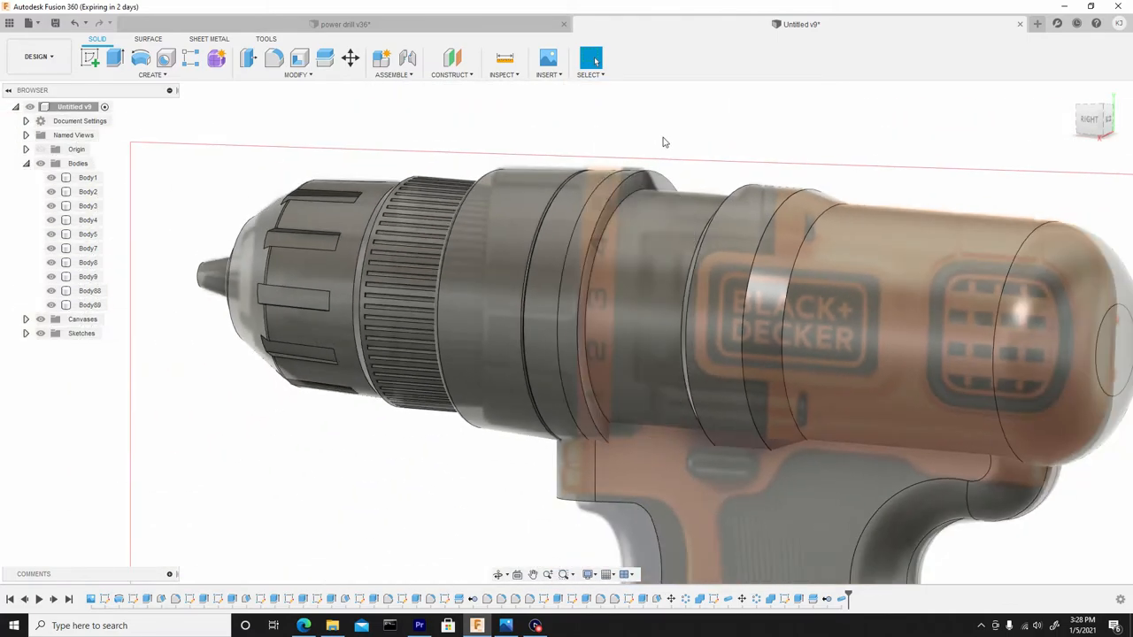
# Step: Add a second thin pipe along the other edge of the collar's band
pyautogui.rightClick(666, 143)
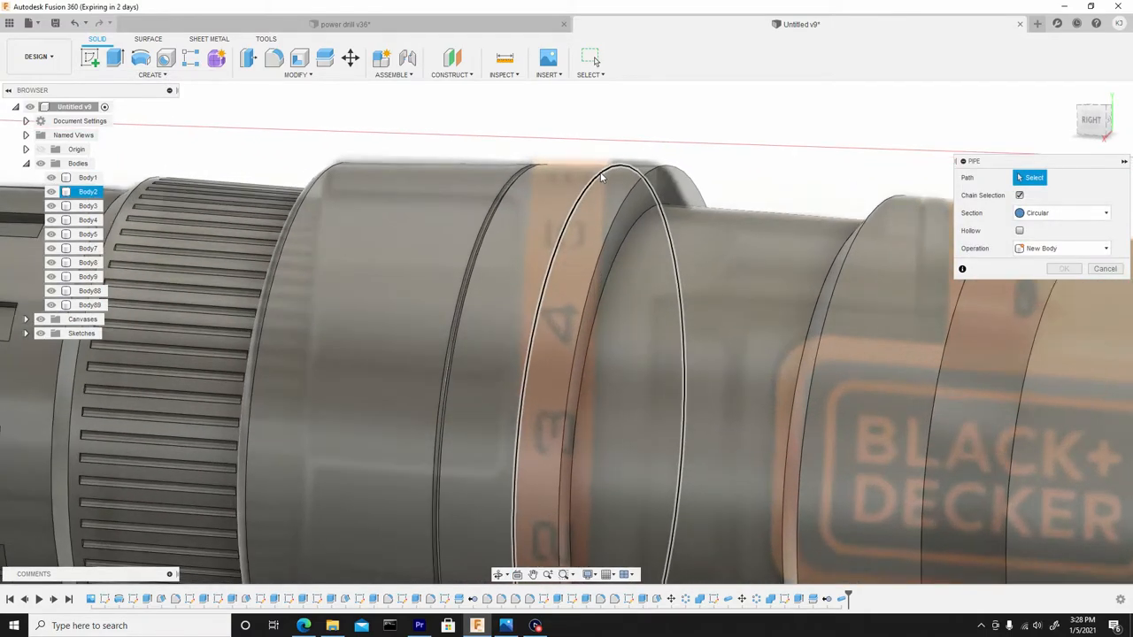
pyautogui.click(619, 169)
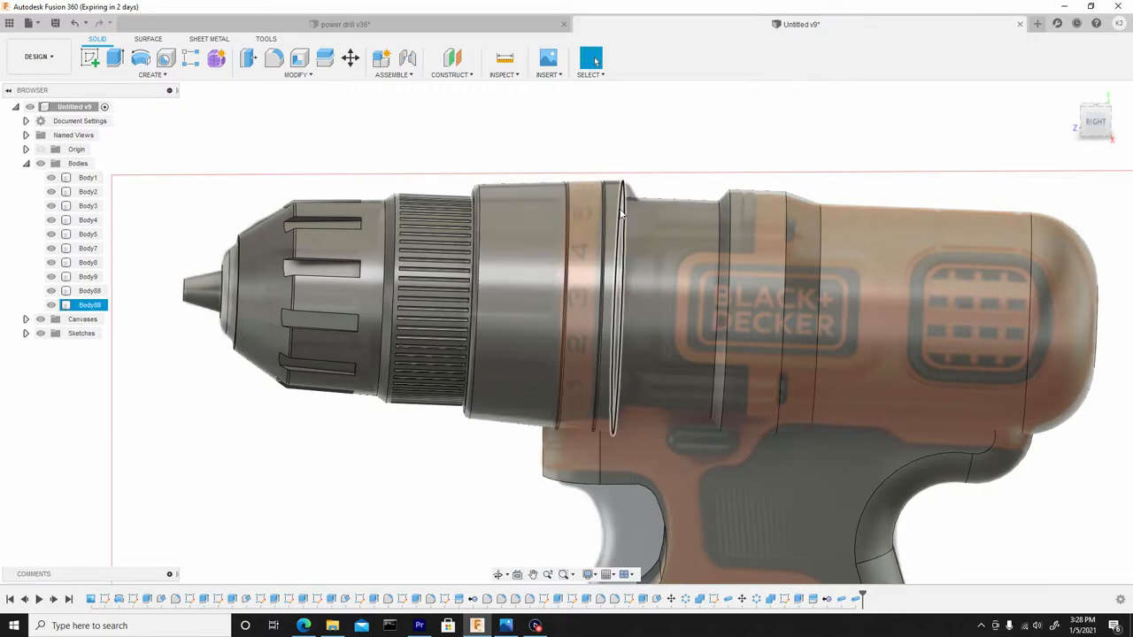
# Step: Join Body2 and Body89 into the front collar piece with a Combine Join
pyautogui.click(298, 74)
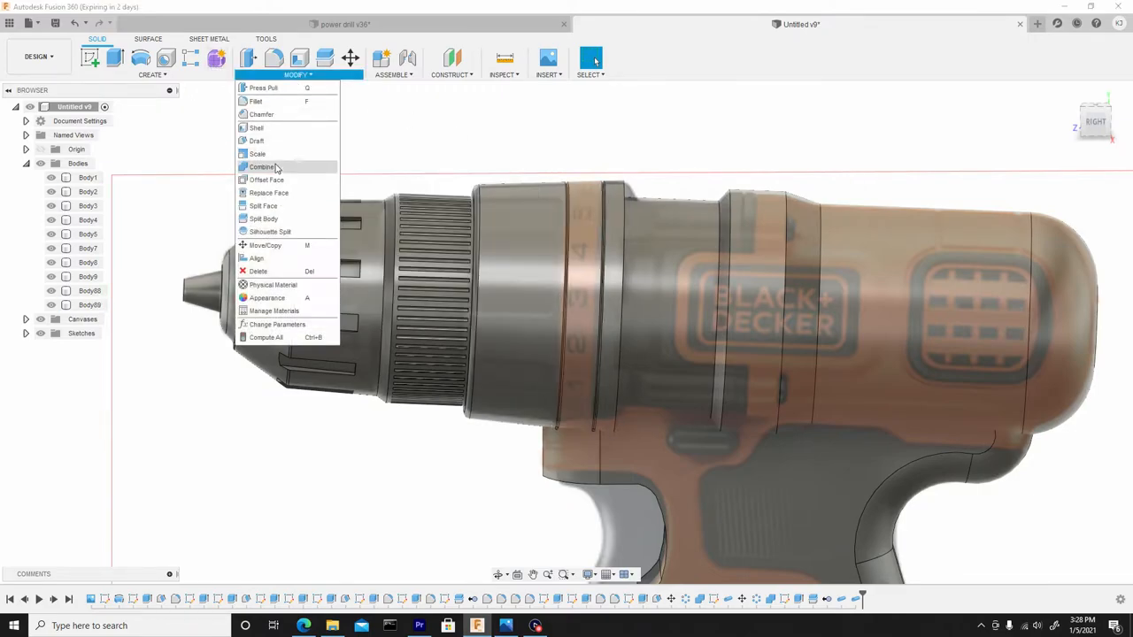
pyautogui.click(262, 166)
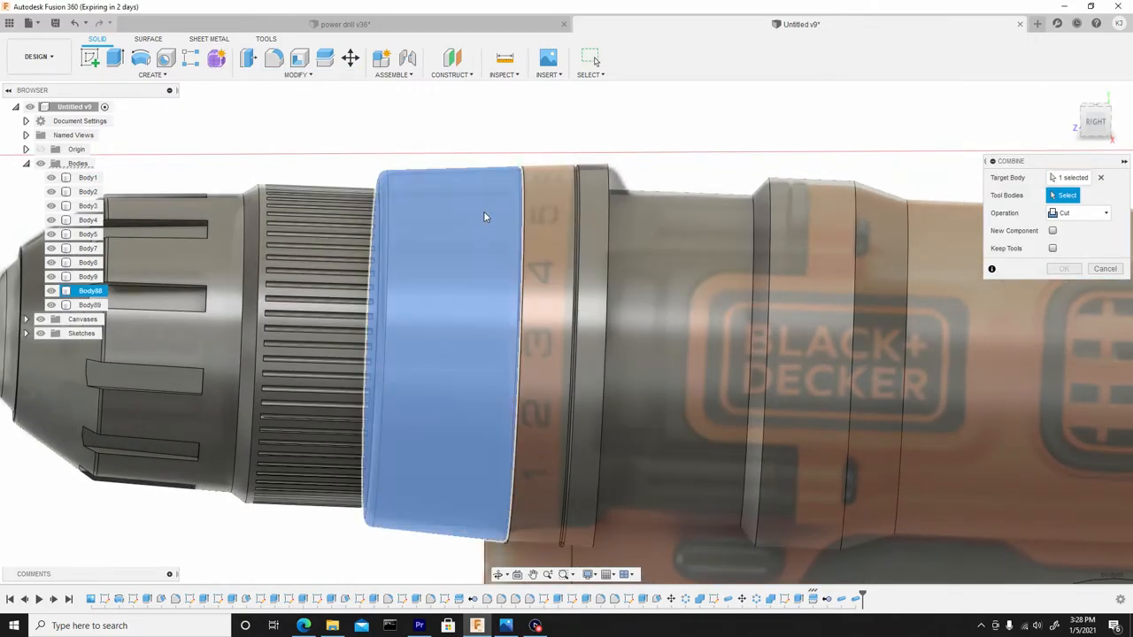
pyautogui.click(562, 332)
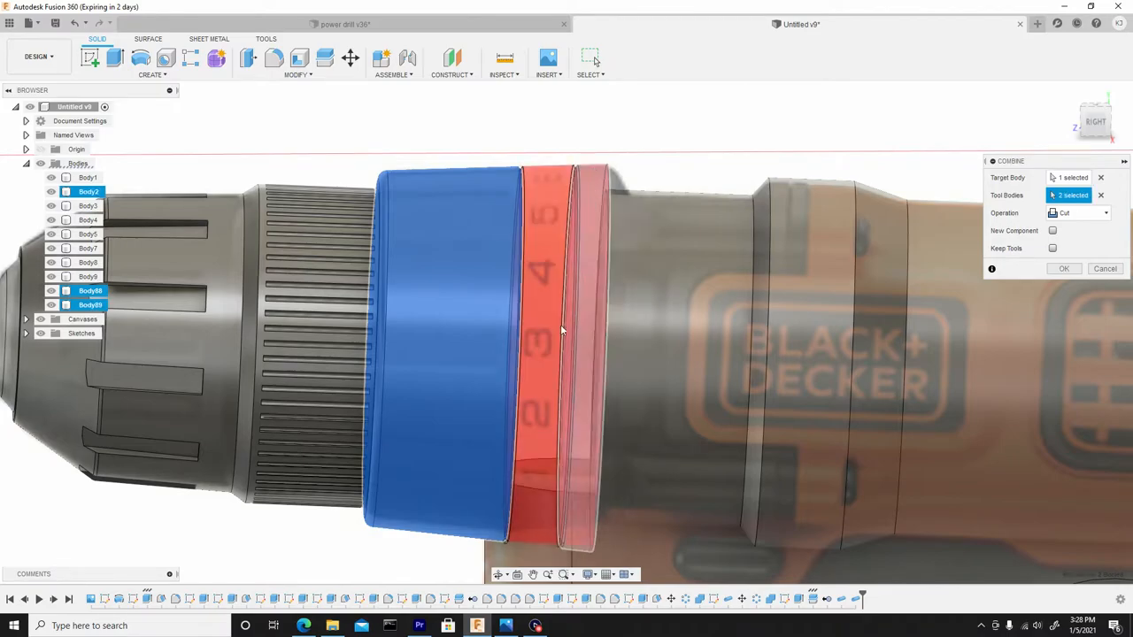
pyautogui.click(1078, 213)
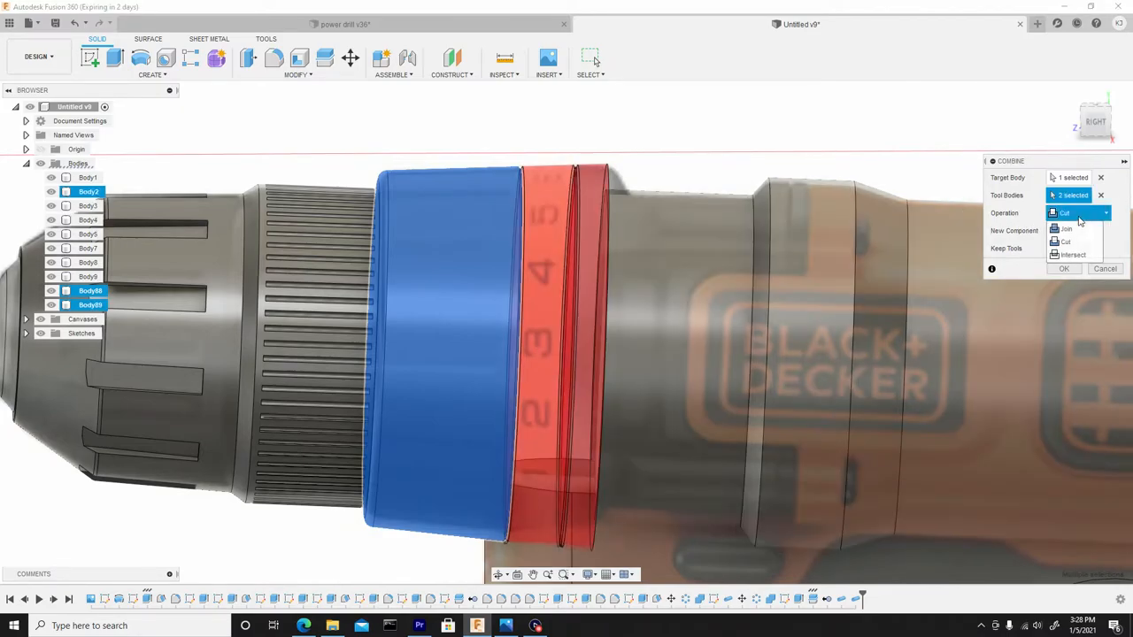
pyautogui.click(1067, 228)
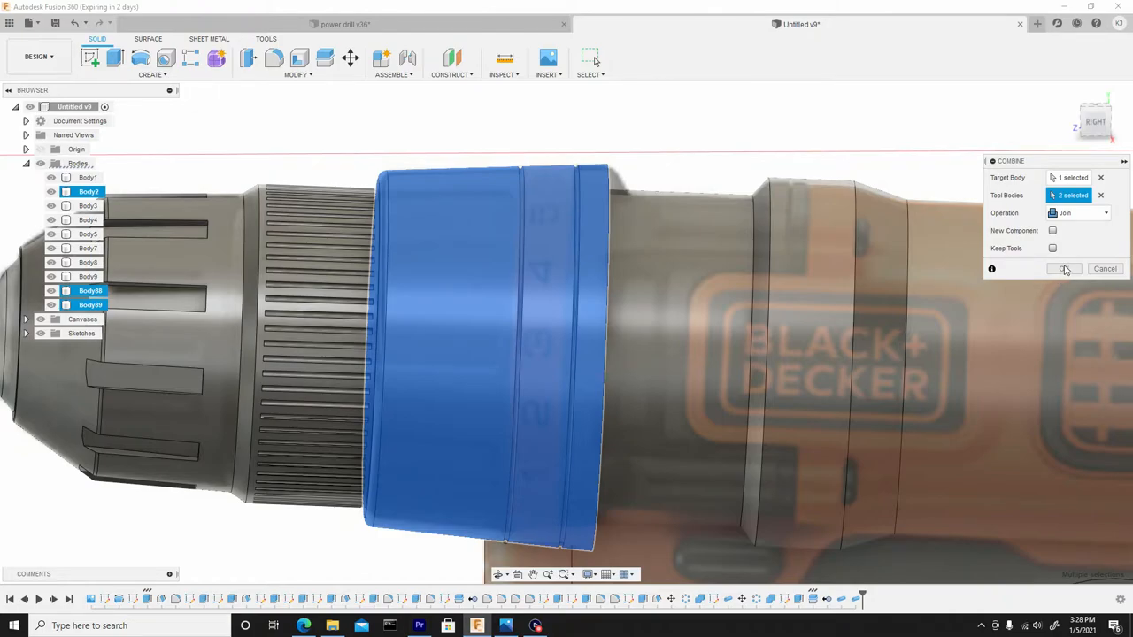
pyautogui.click(1064, 268)
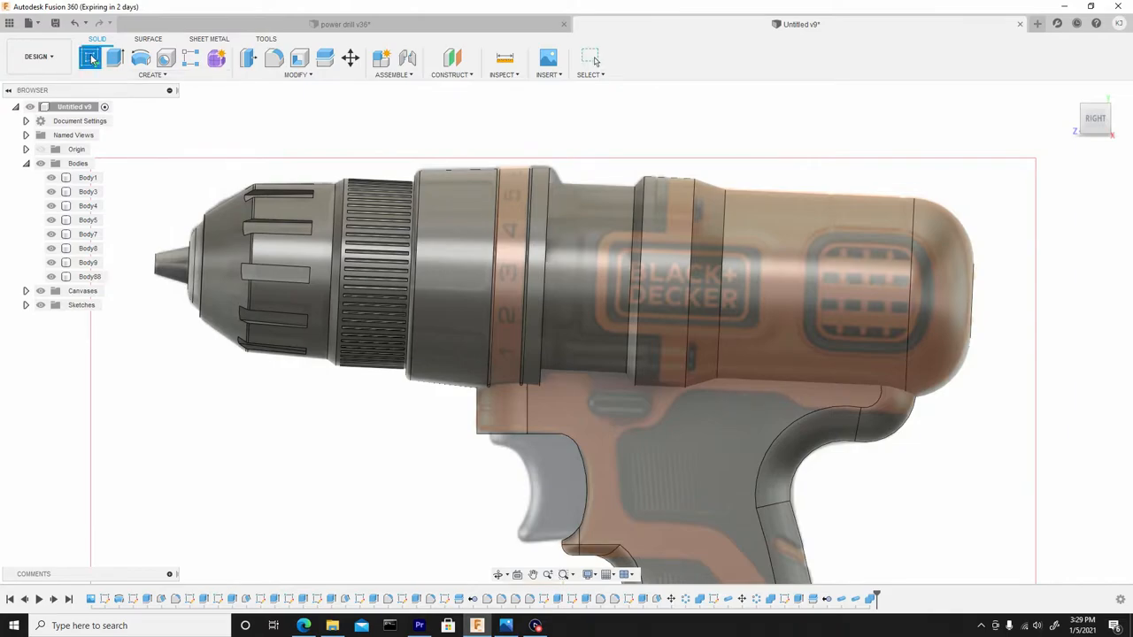
# Step: Sketch a rectangle over the collar edge with Body88 hidden, and rotate it -1.5°
pyautogui.click(90, 58)
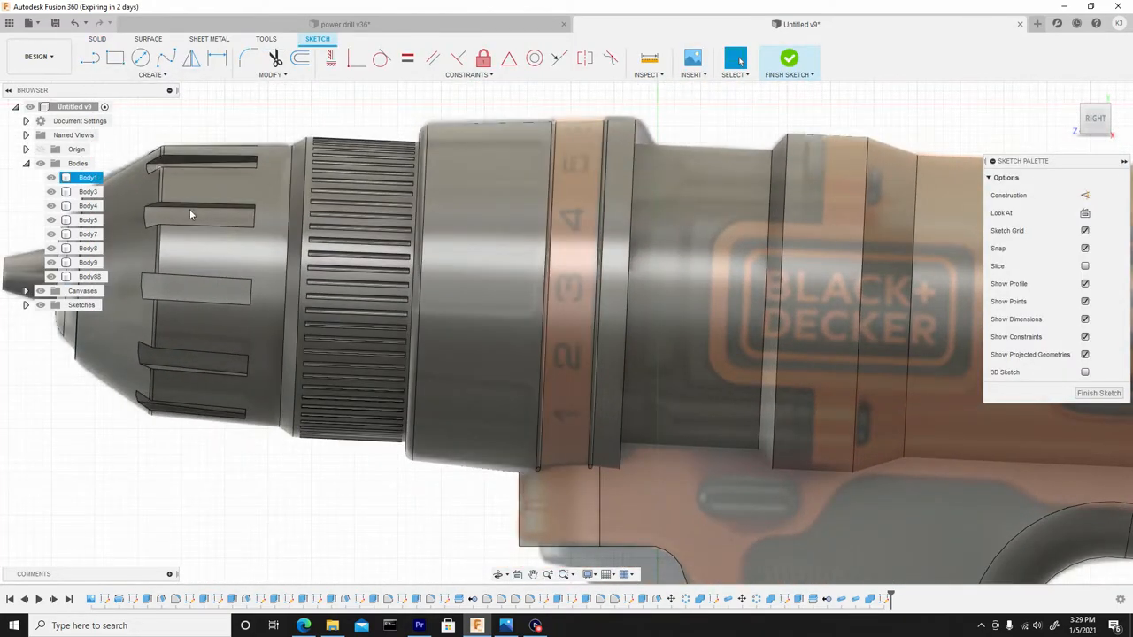
pyautogui.click(90, 276)
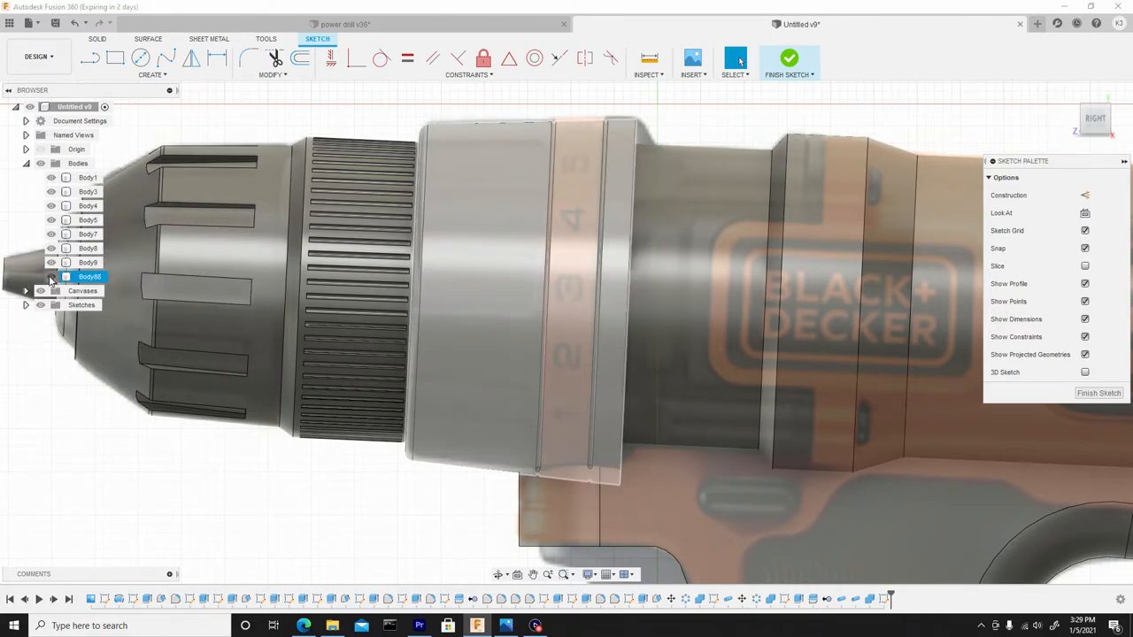
pyautogui.click(88, 177)
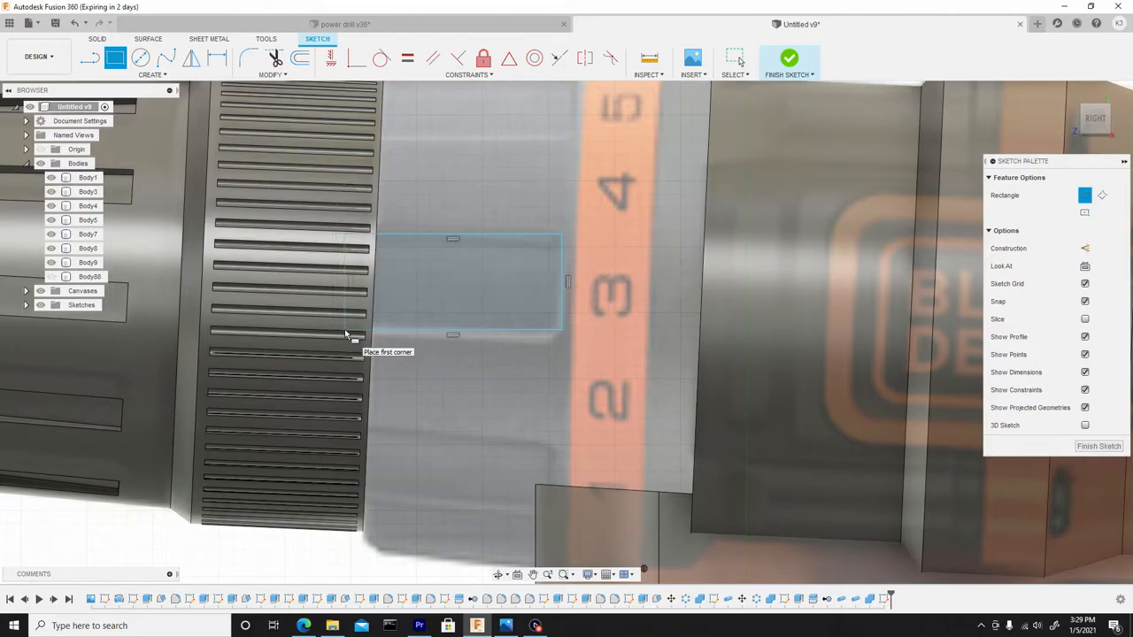
pyautogui.moveTo(306, 270)
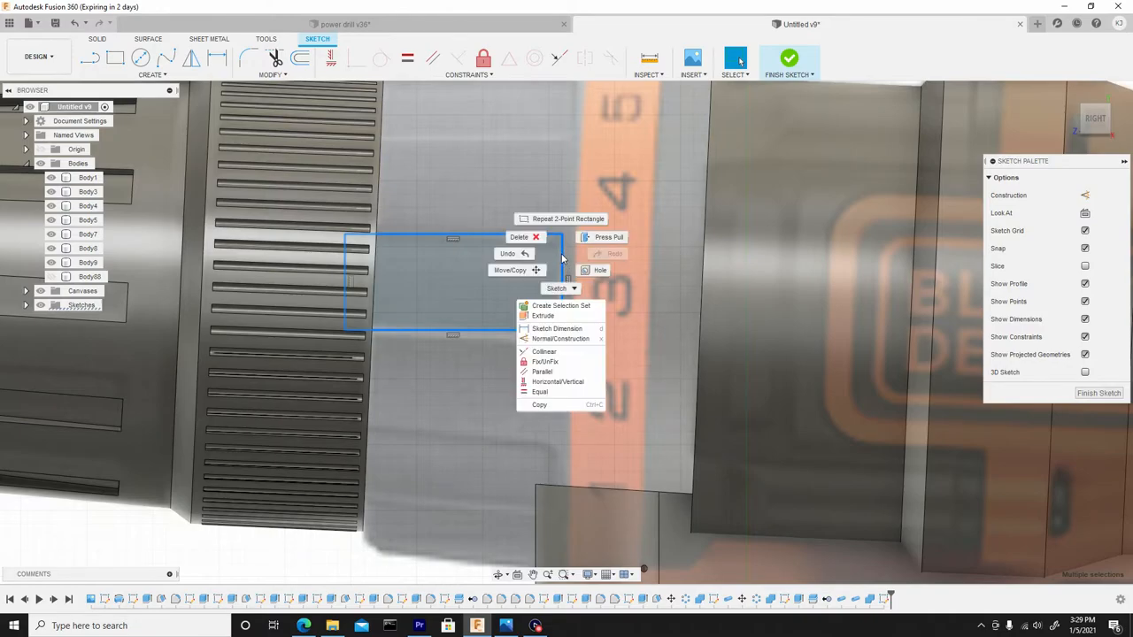
pyautogui.click(509, 270)
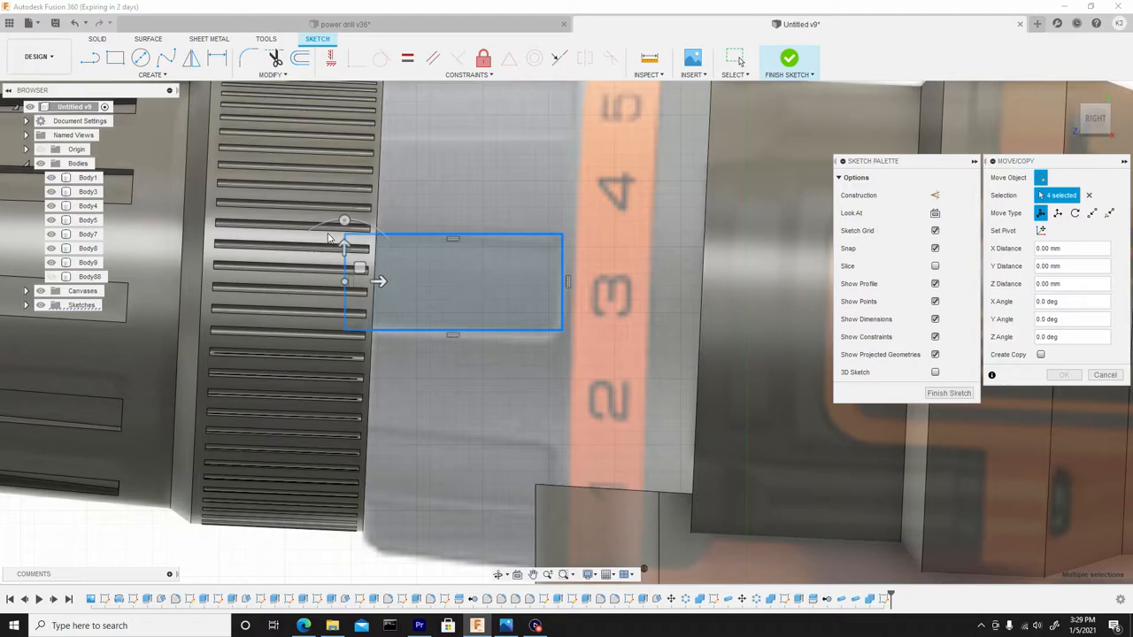
pyautogui.click(344, 219)
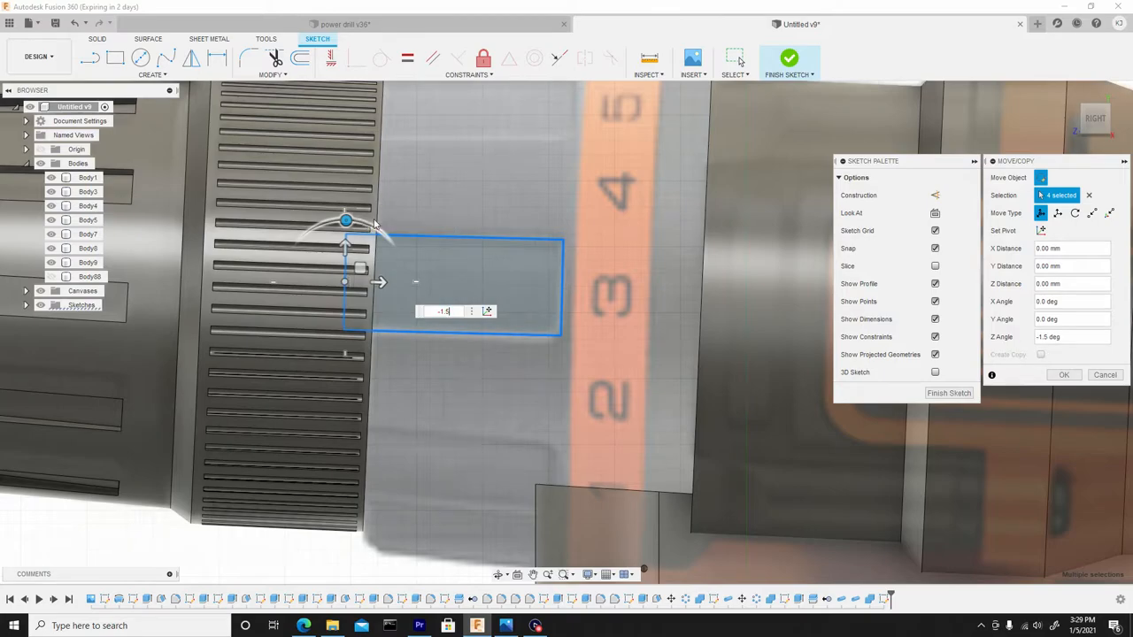
pyautogui.moveTo(359, 269)
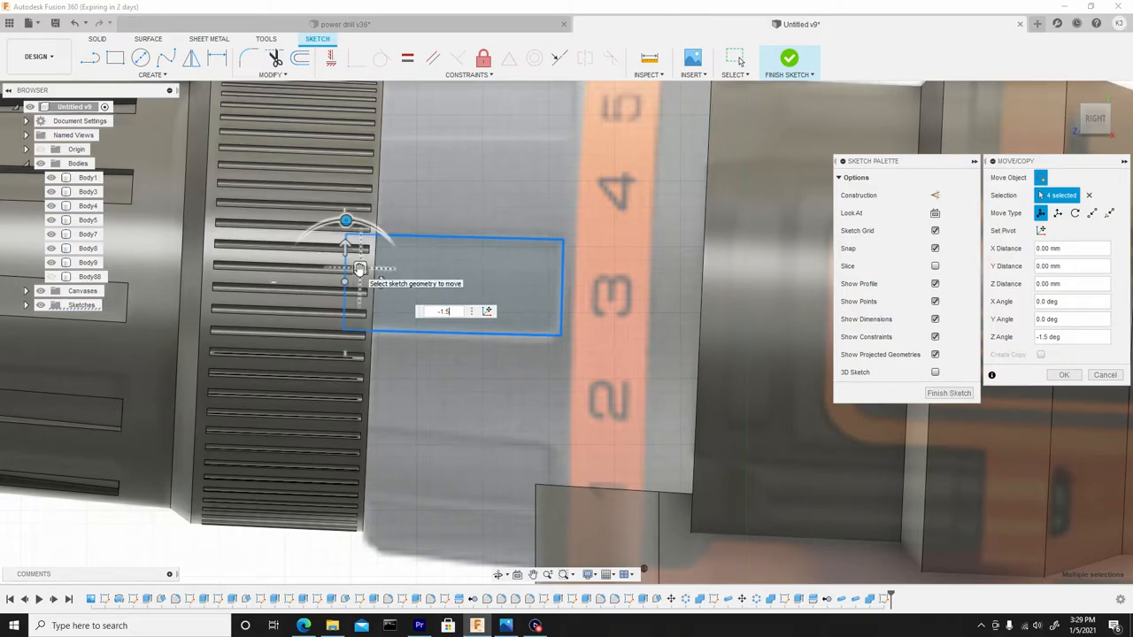
pyautogui.click(1063, 374)
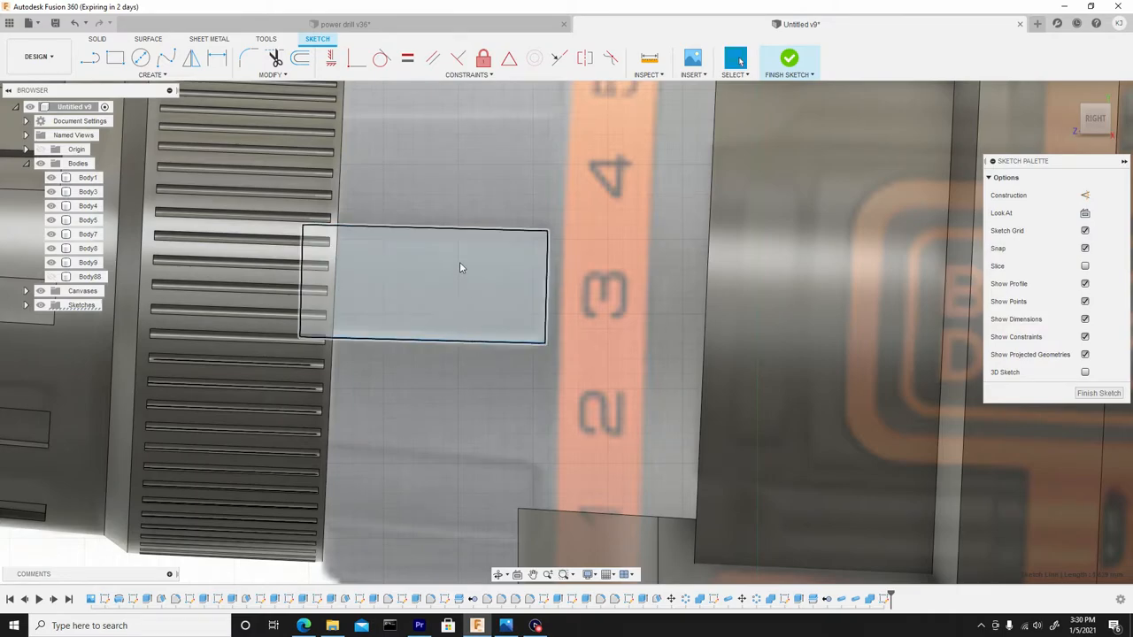
# Step: Extrude the tilted rectangle two-sided, 2.115 mm and -1.966 mm, as a new body
pyautogui.click(456, 297)
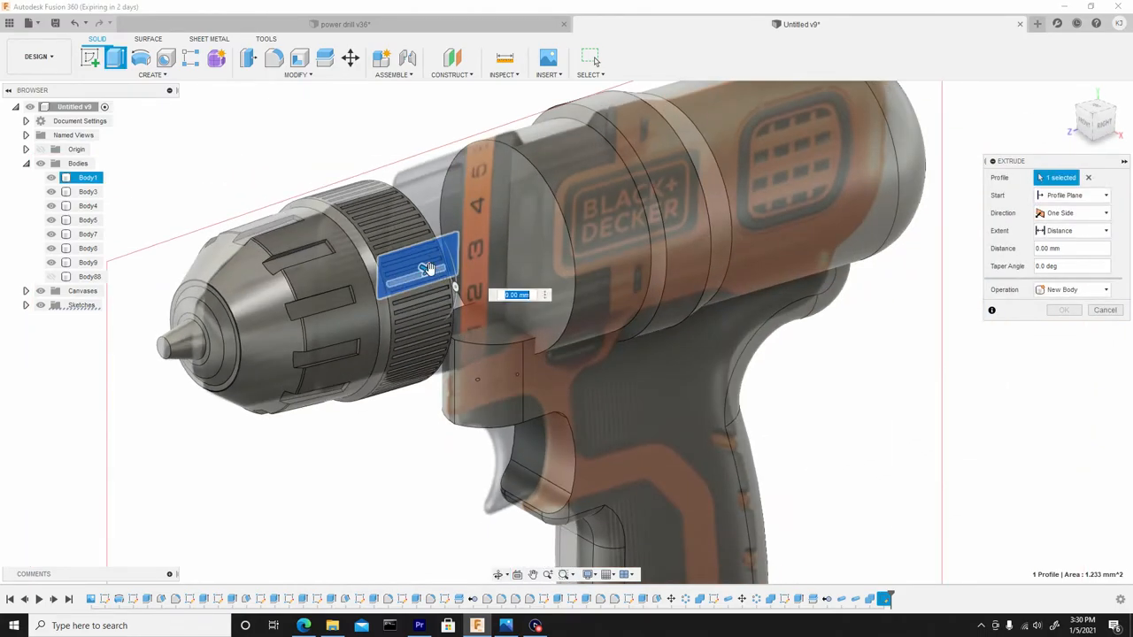
pyautogui.moveTo(434, 266); pyautogui.dragTo(580, 359)
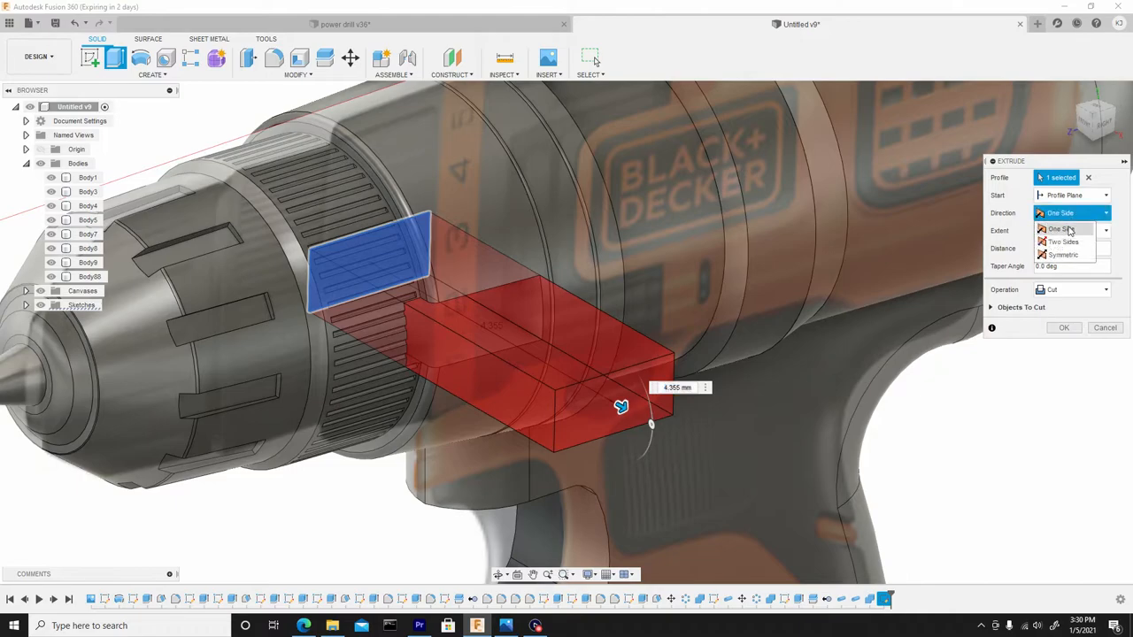
pyautogui.click(1062, 242)
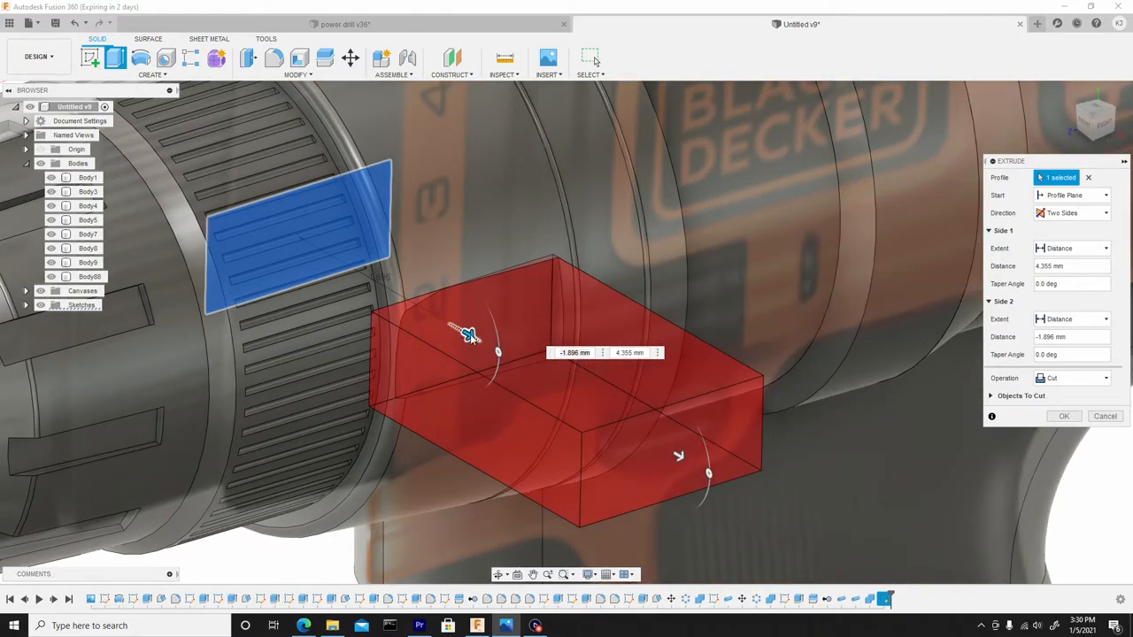
pyautogui.moveTo(469, 335); pyautogui.dragTo(485, 343)
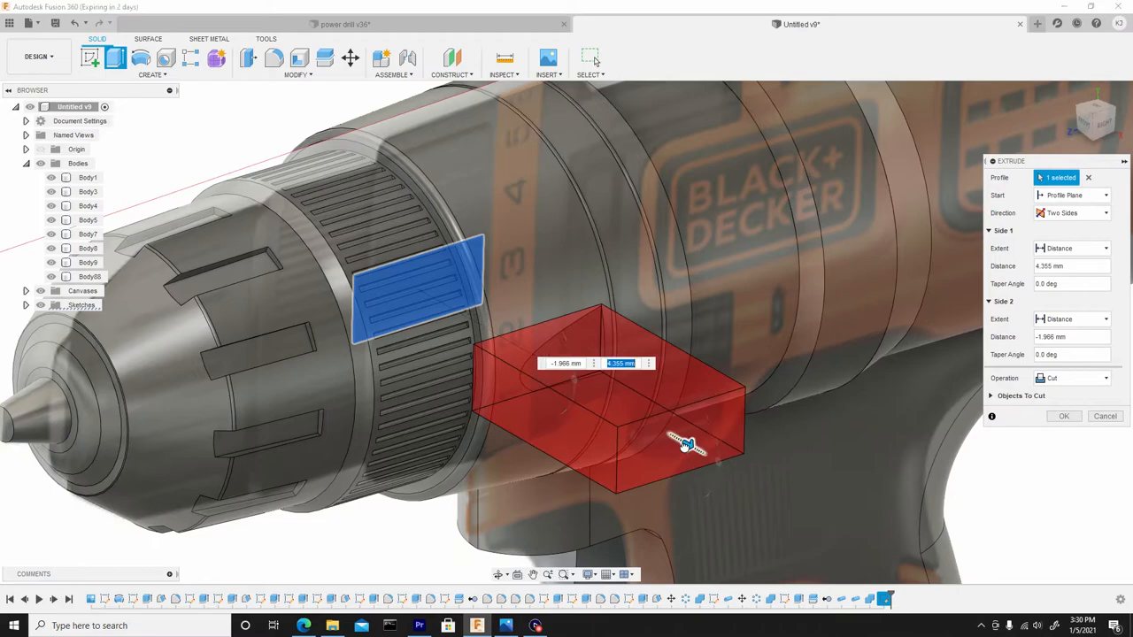
pyautogui.moveTo(686, 444); pyautogui.dragTo(548, 367)
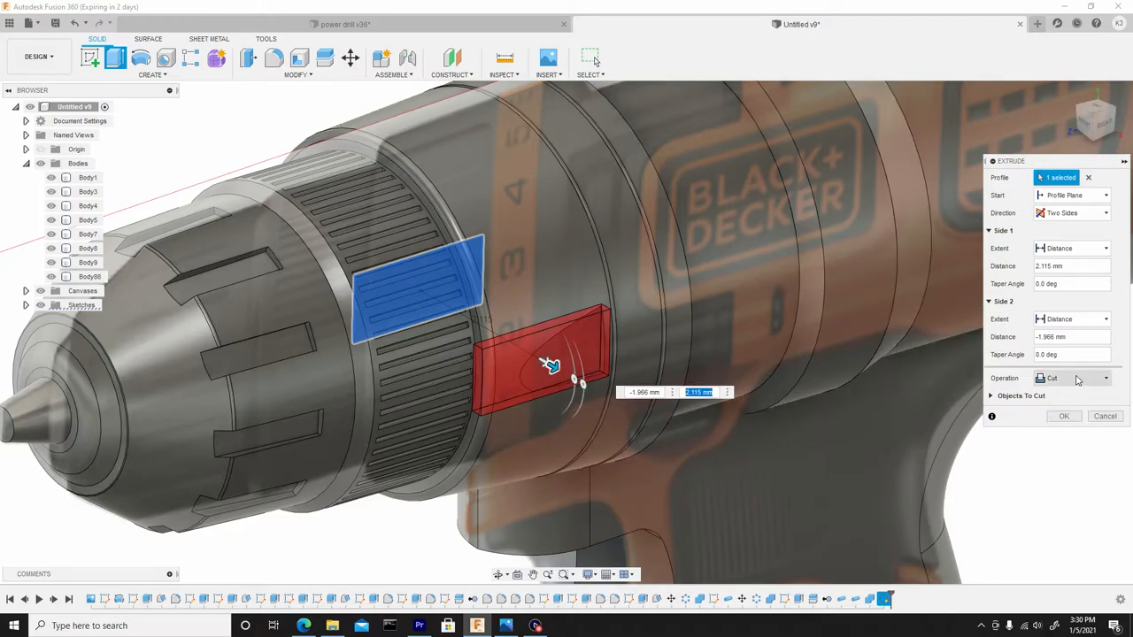
pyautogui.click(1071, 378)
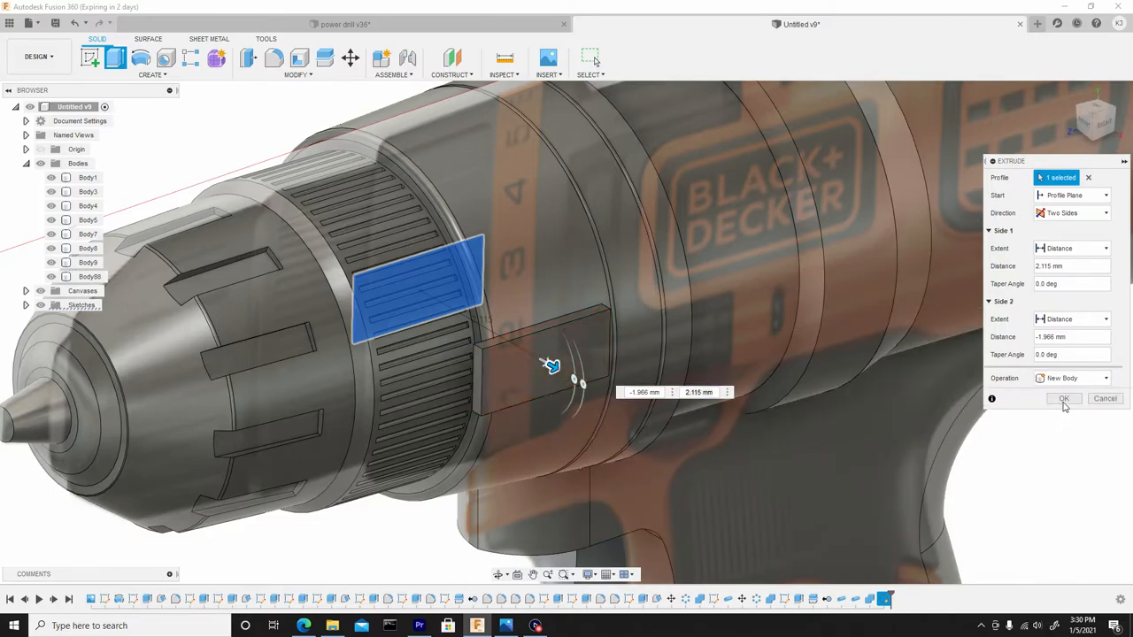
pyautogui.click(1064, 399)
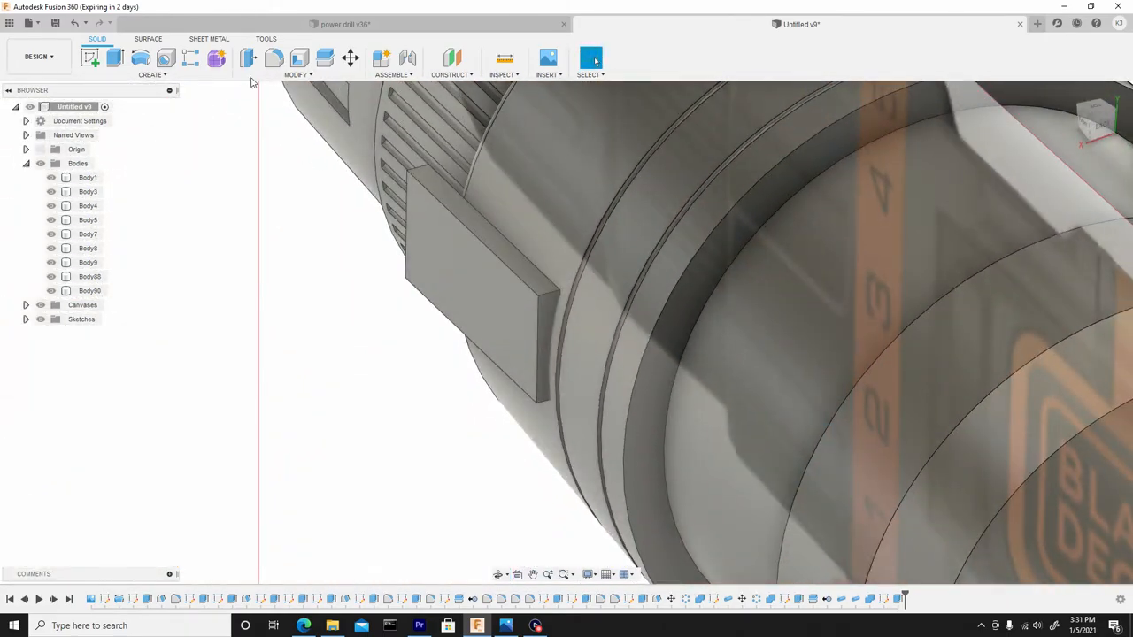
# Step: Draft one long face of the notch block by about 4.2 degrees
pyautogui.click(591, 57)
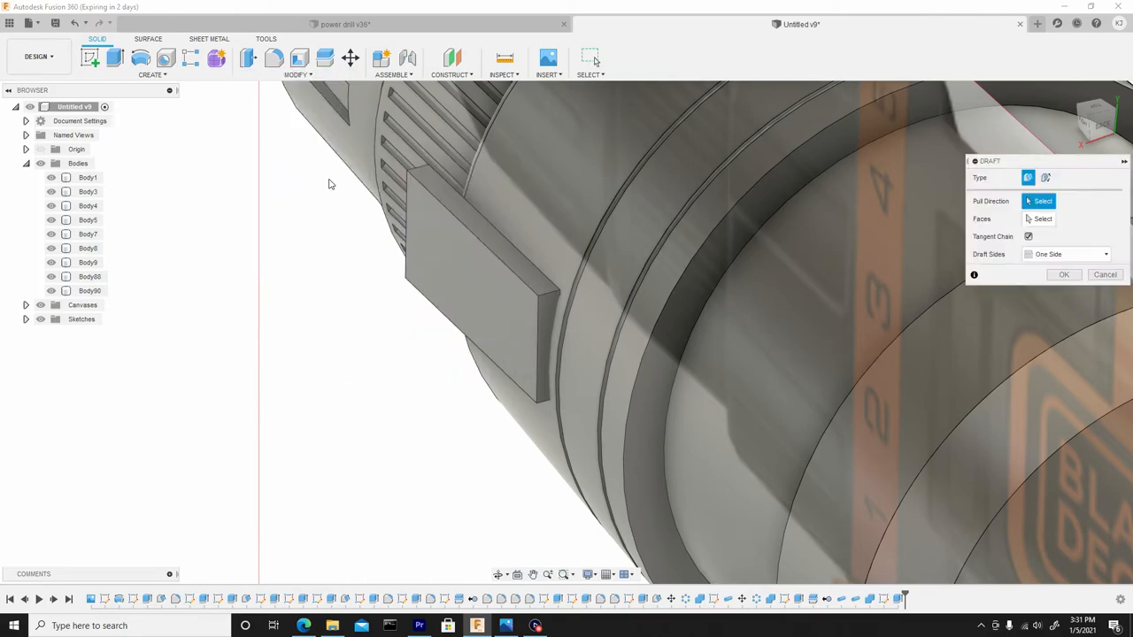
pyautogui.click(568, 380)
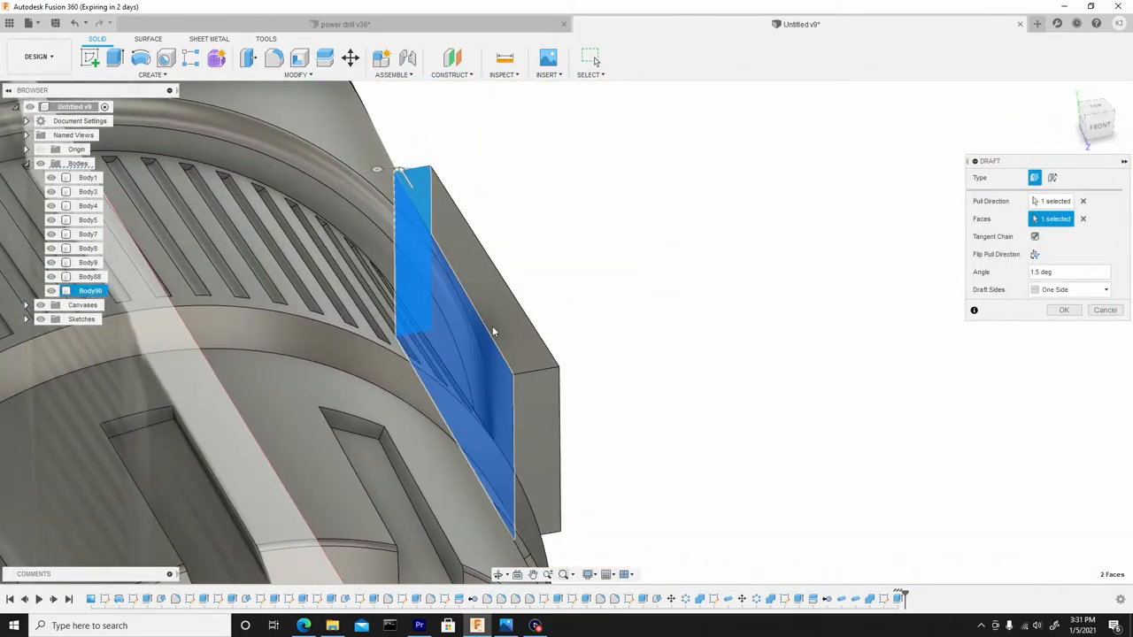
pyautogui.moveTo(494, 331); pyautogui.dragTo(379, 335)
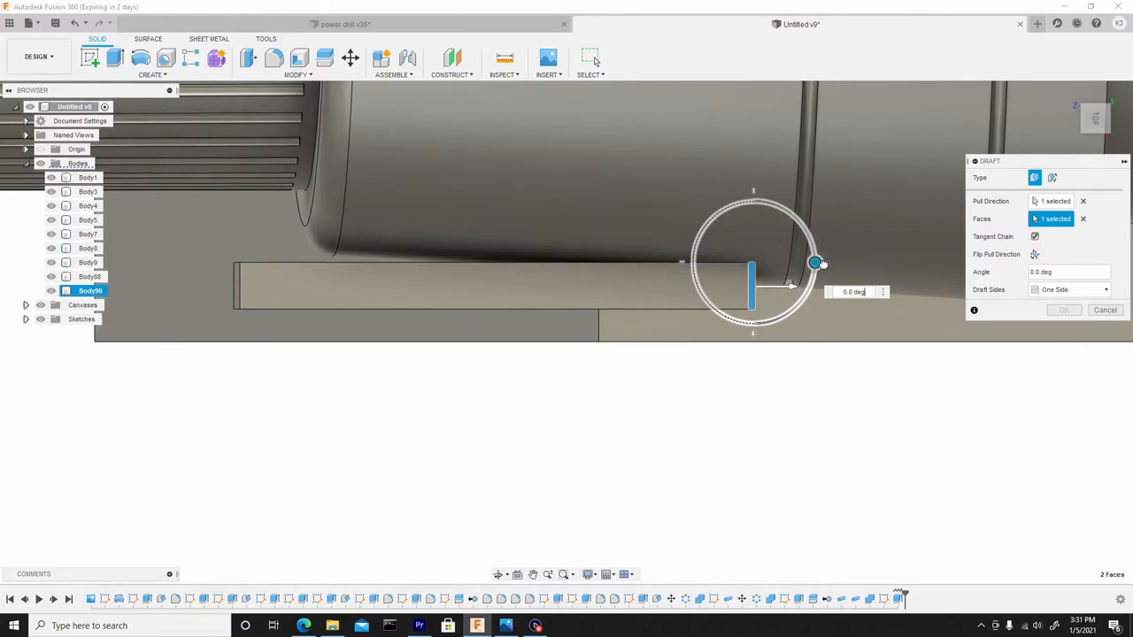
pyautogui.moveTo(814, 263); pyautogui.dragTo(836, 262)
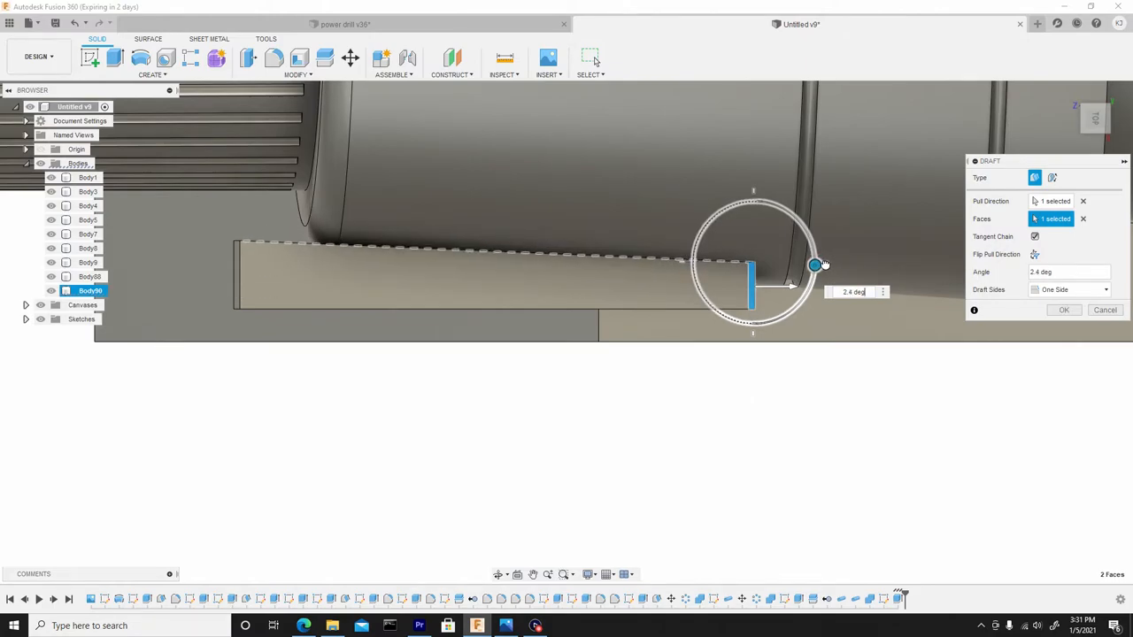
pyautogui.moveTo(814, 266); pyautogui.dragTo(814, 268)
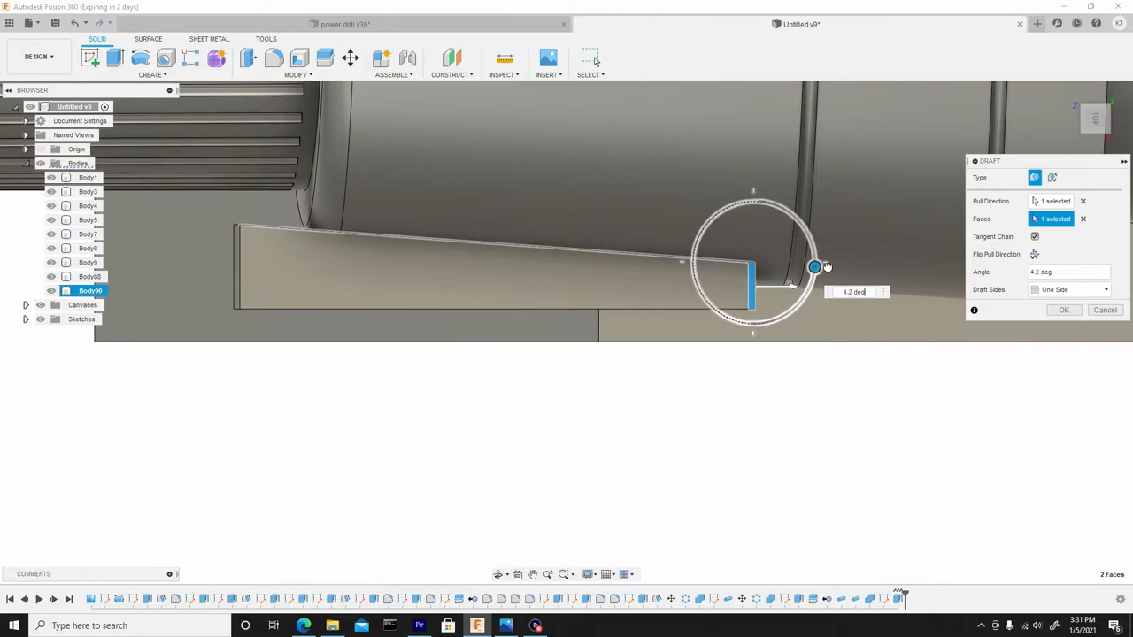
pyautogui.moveTo(814, 267); pyautogui.dragTo(830, 267)
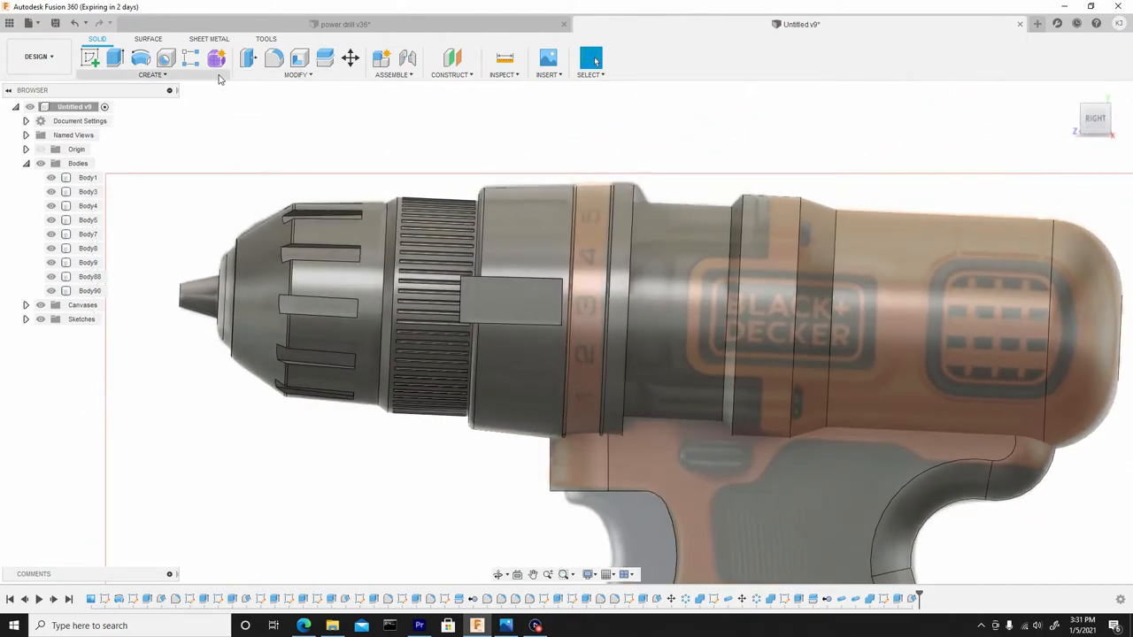
# Step: Circular-pattern notch block Body90 around the collar axis with a quantity of 8
pyautogui.click(150, 74)
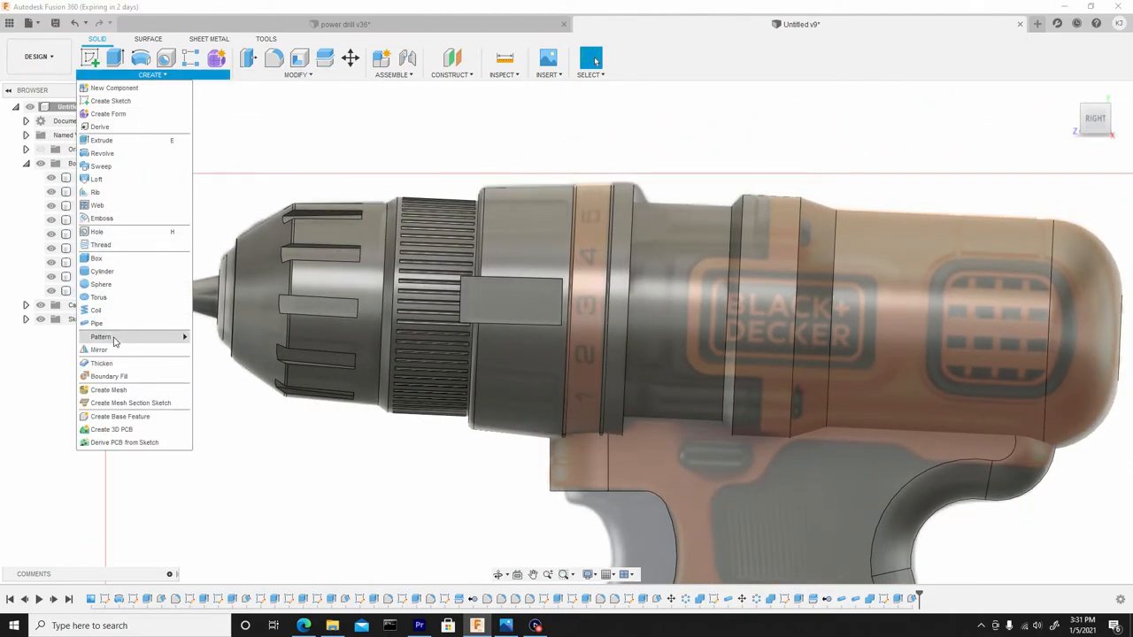
pyautogui.moveTo(100, 337)
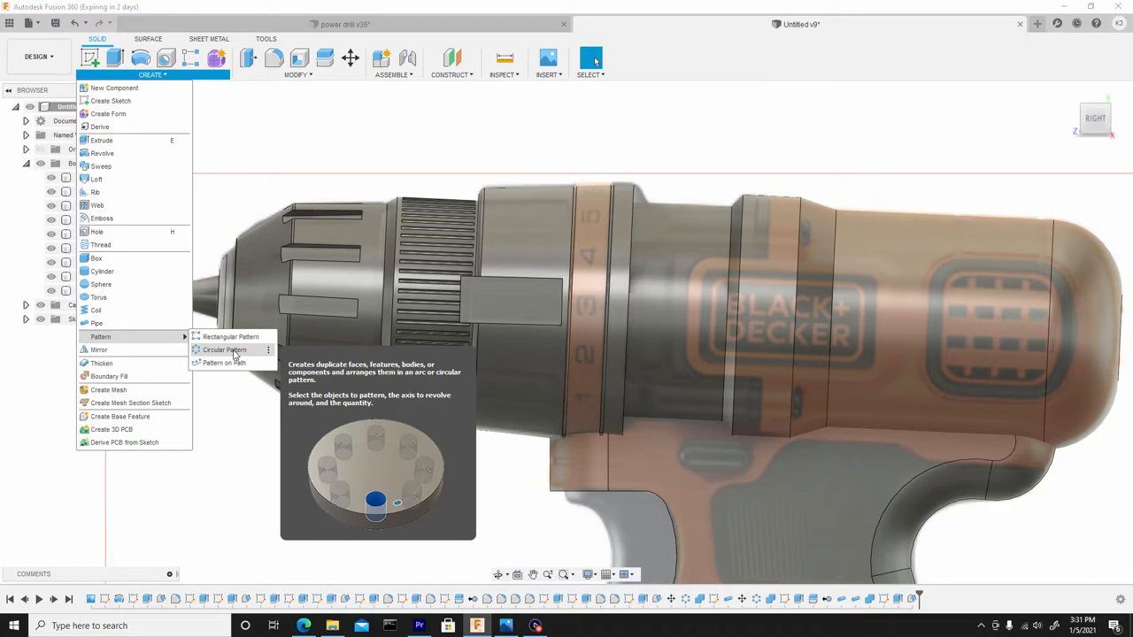
pyautogui.click(223, 349)
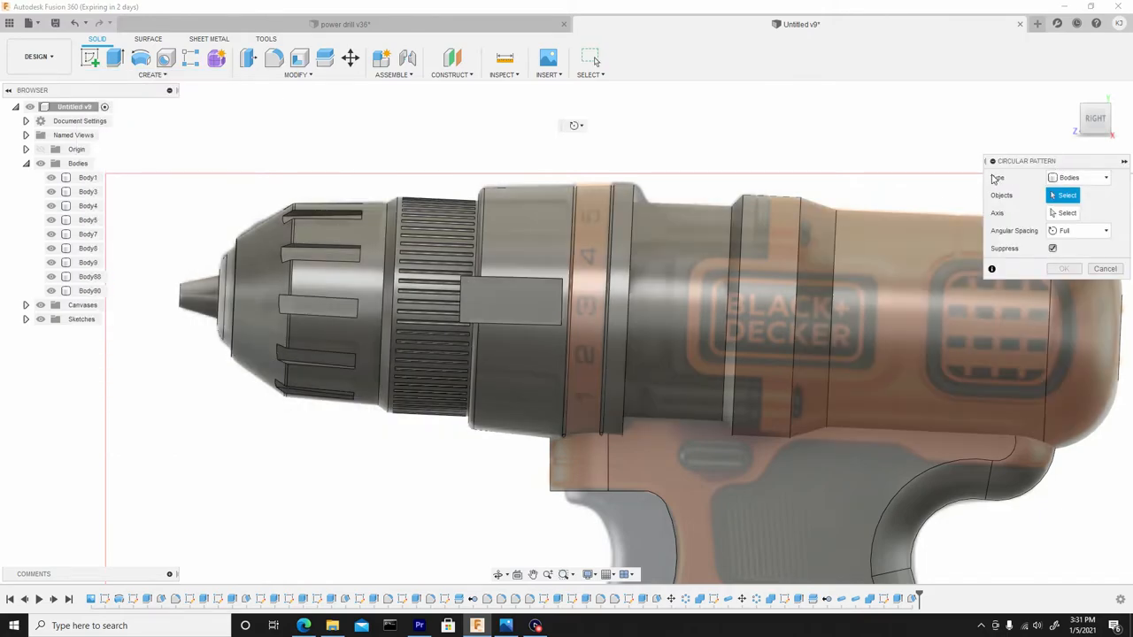
pyautogui.click(511, 302)
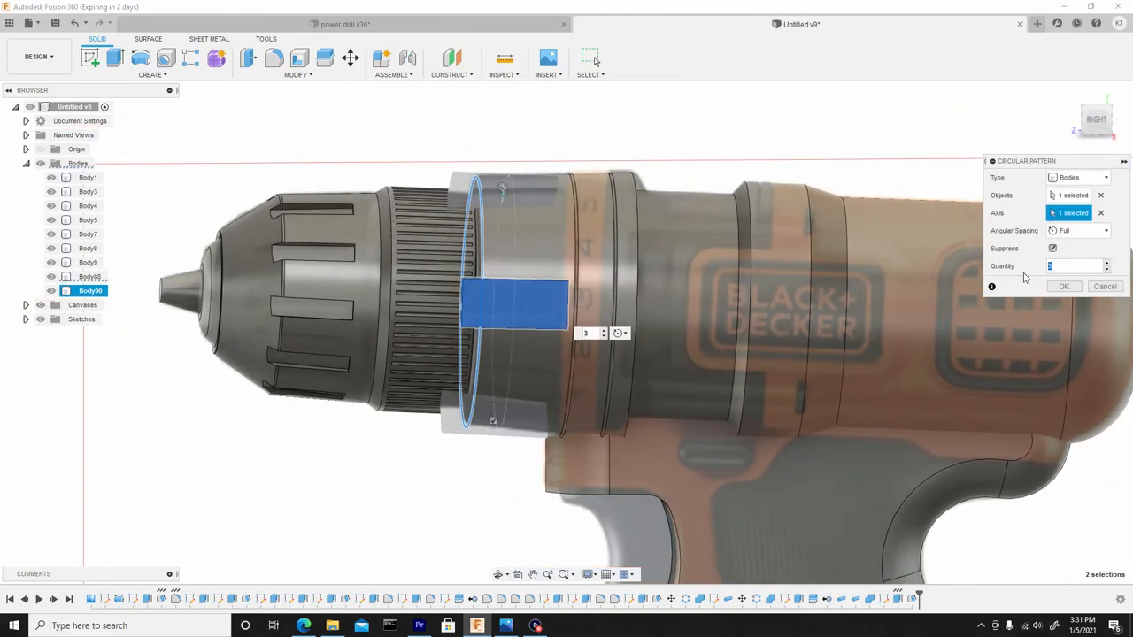
pyautogui.write('7')
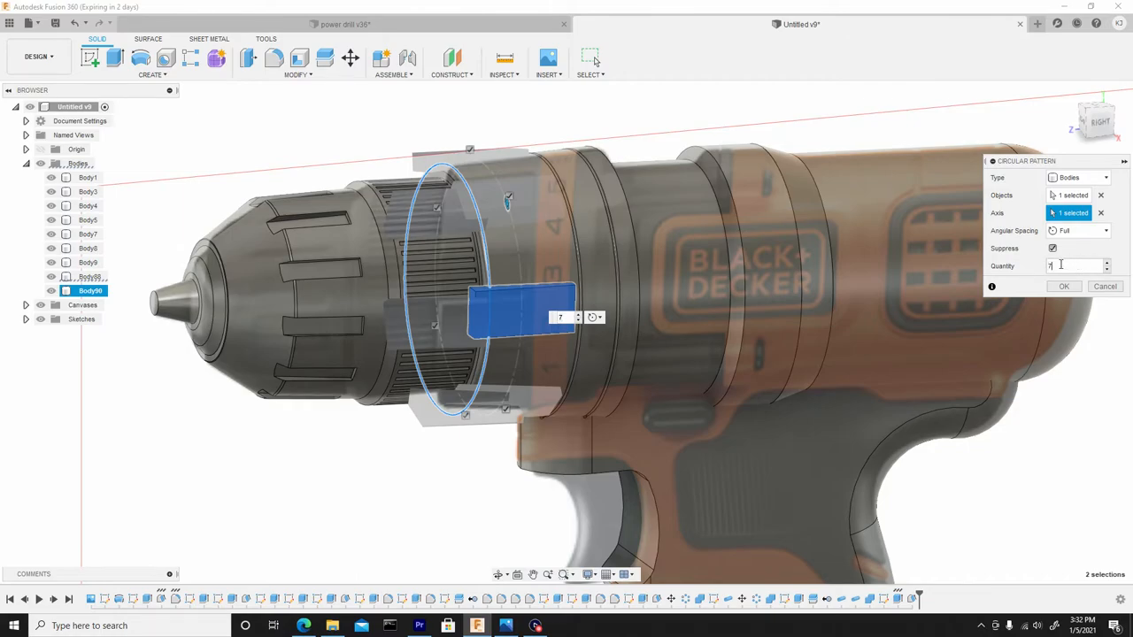
pyautogui.write('8')
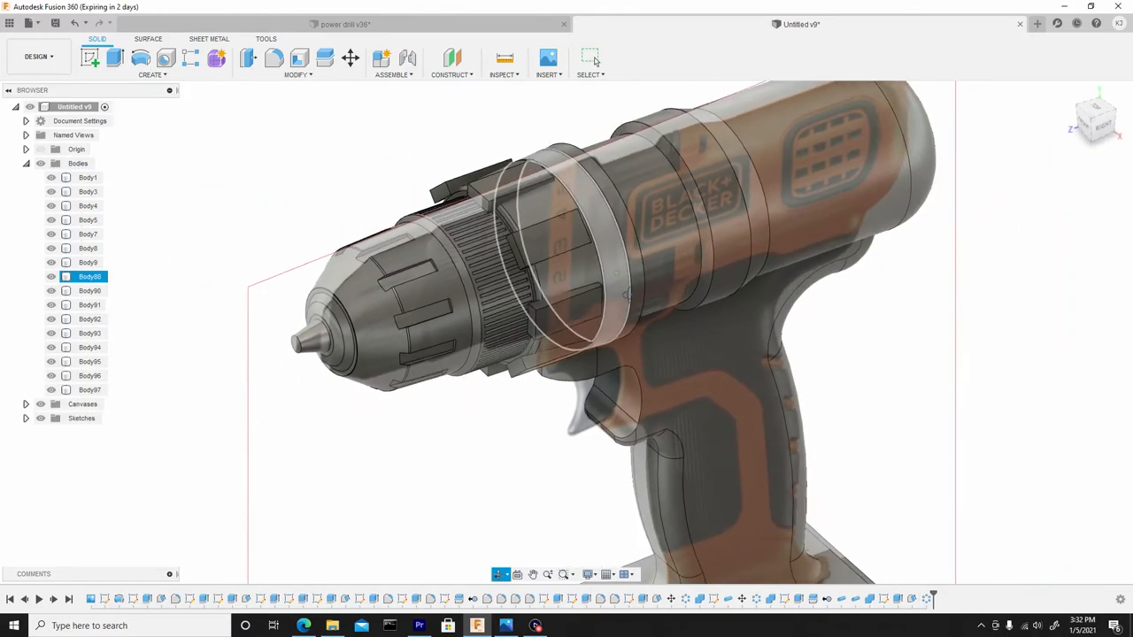
# Step: Combine-cut the notch blocks Body90–Body97 from collar body Body88
pyautogui.click(298, 74)
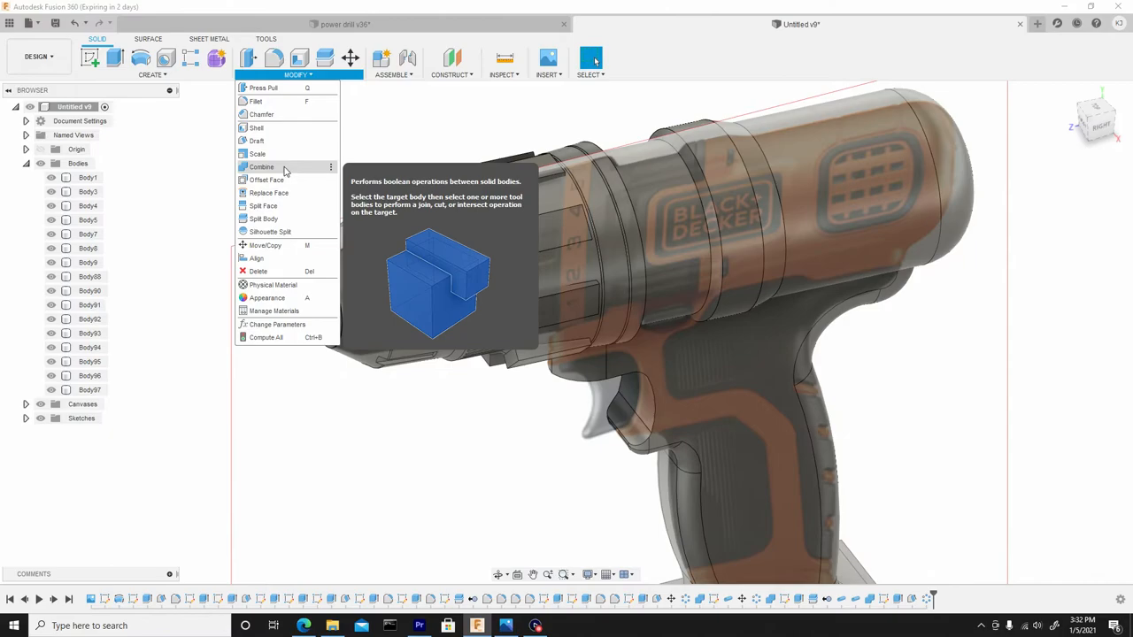
pyautogui.click(261, 166)
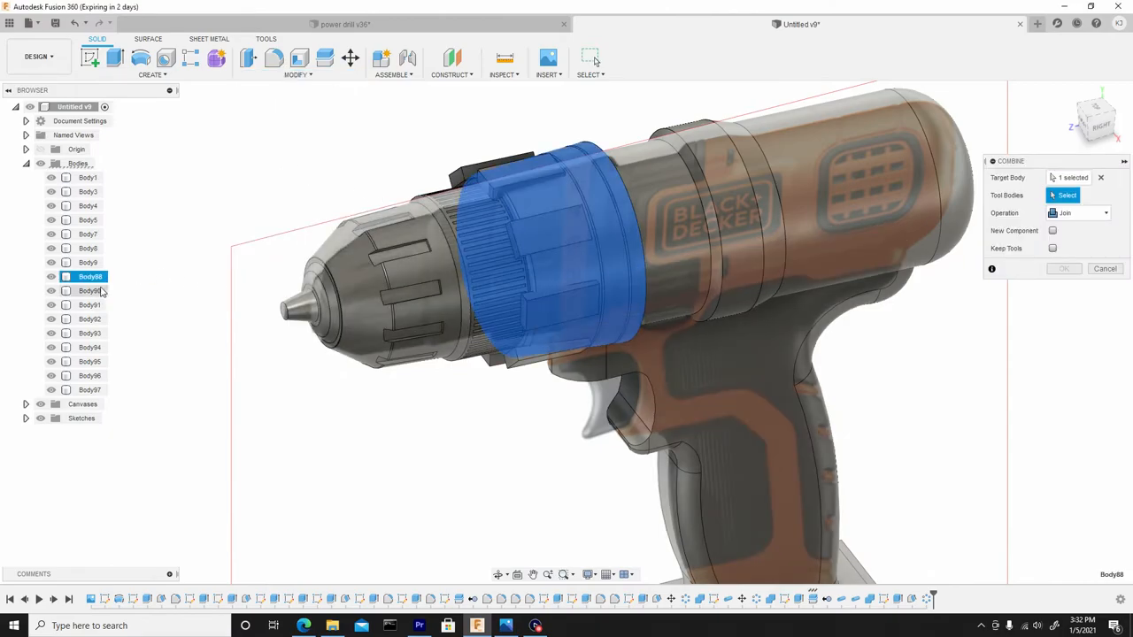
pyautogui.click(90, 291)
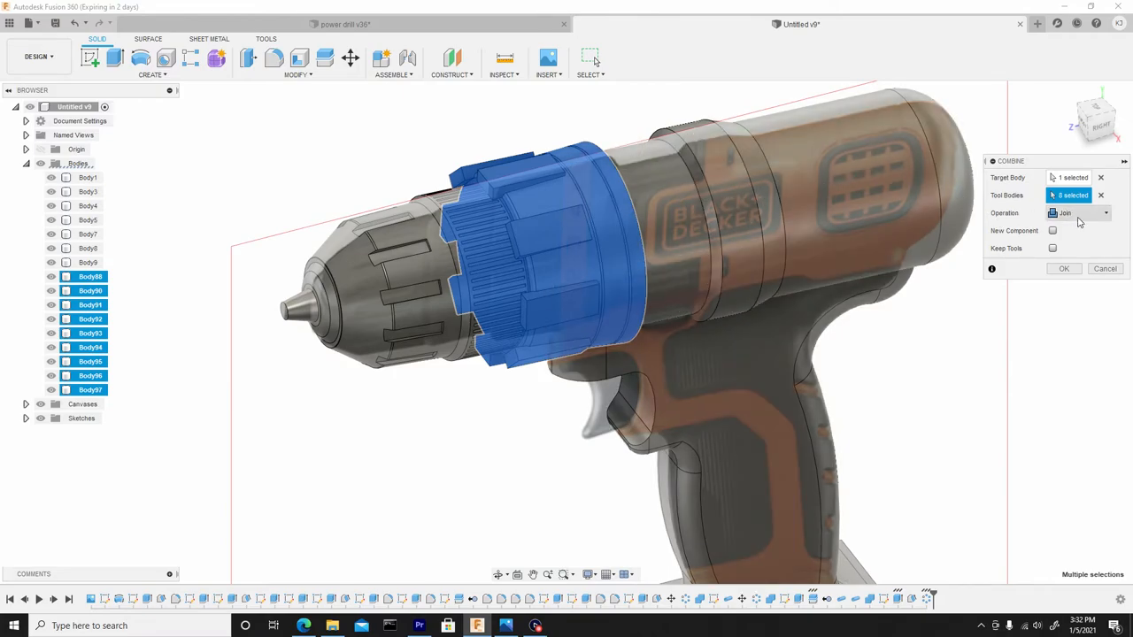
pyautogui.click(1078, 213)
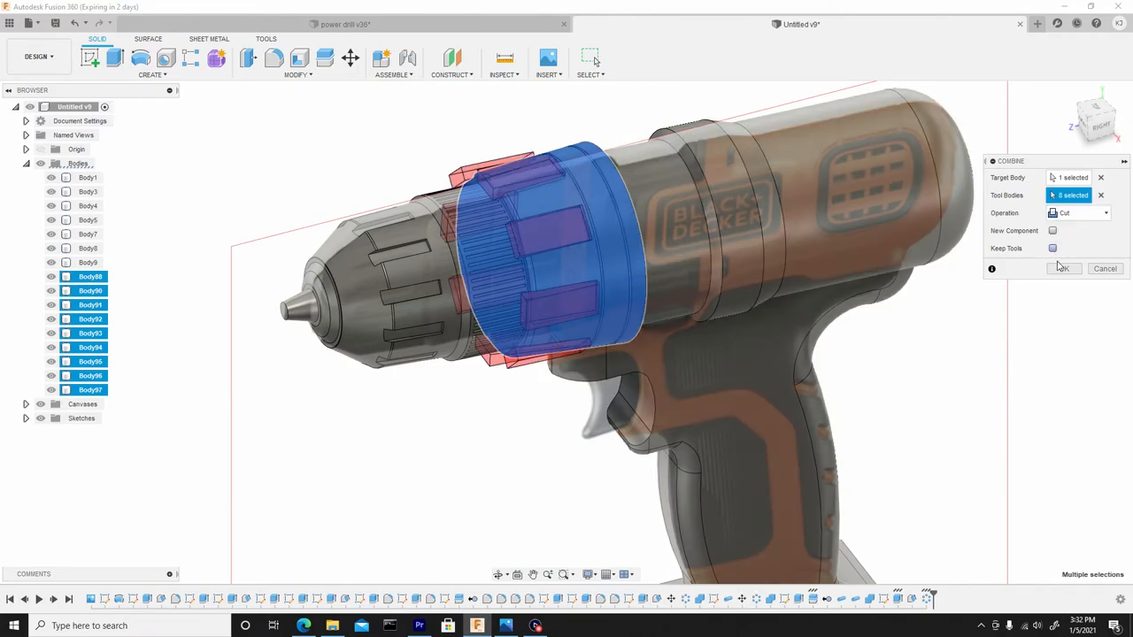
pyautogui.click(1062, 268)
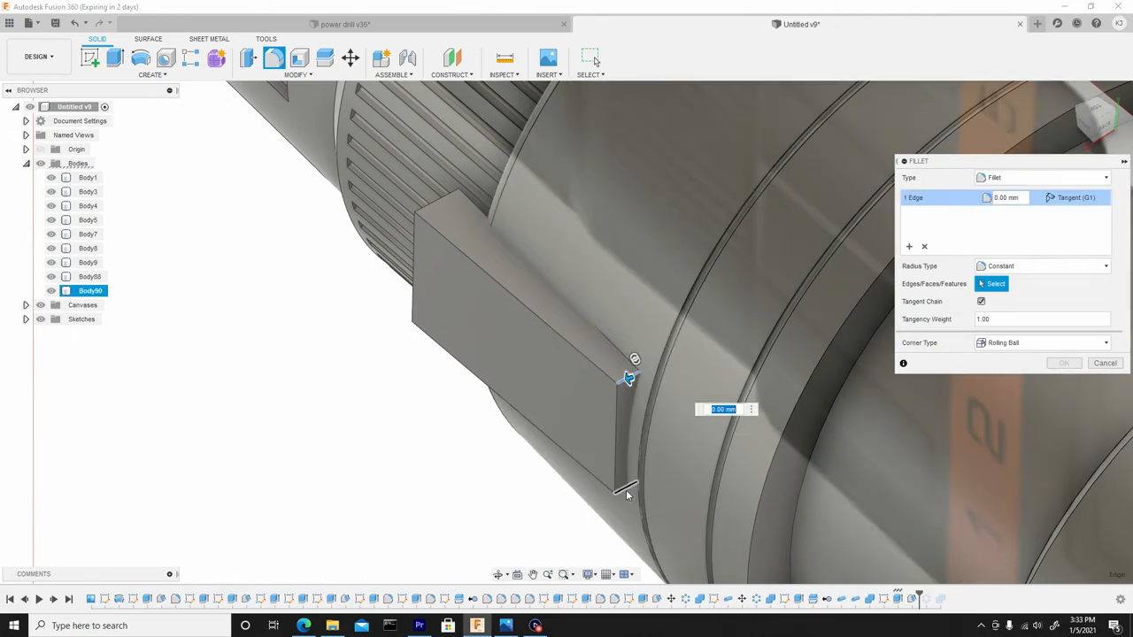
# Step: Fillet two notch-block end edges at 0.055 mm, then select the block's outer edge loop
pyautogui.click(627, 496)
pyautogui.write('0.055')
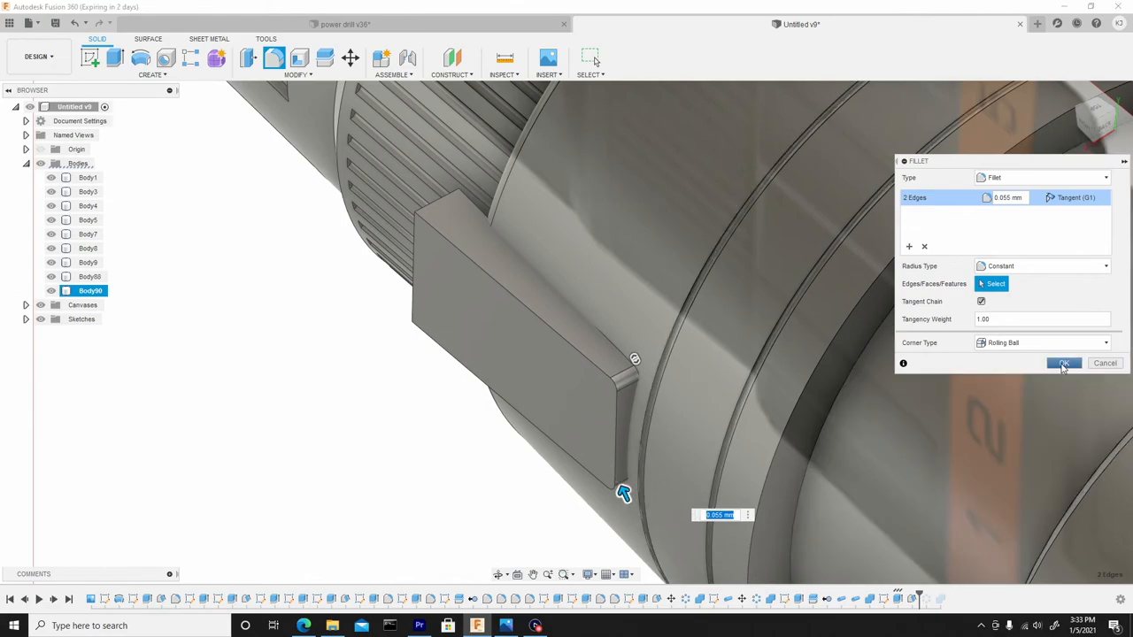
pyautogui.click(1063, 363)
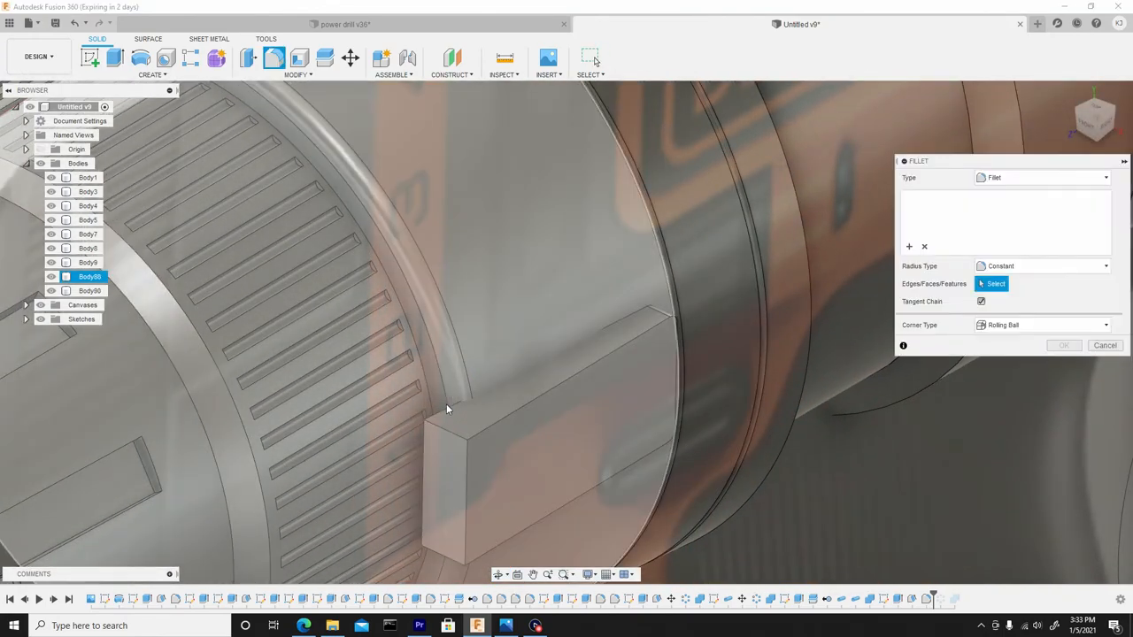
pyautogui.click(447, 398)
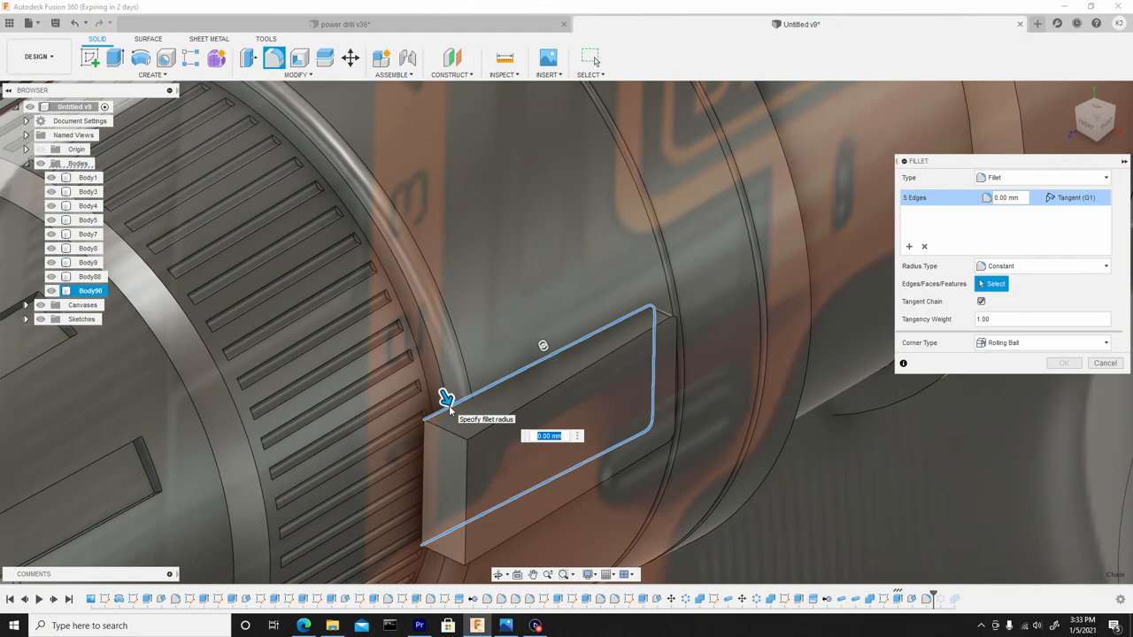